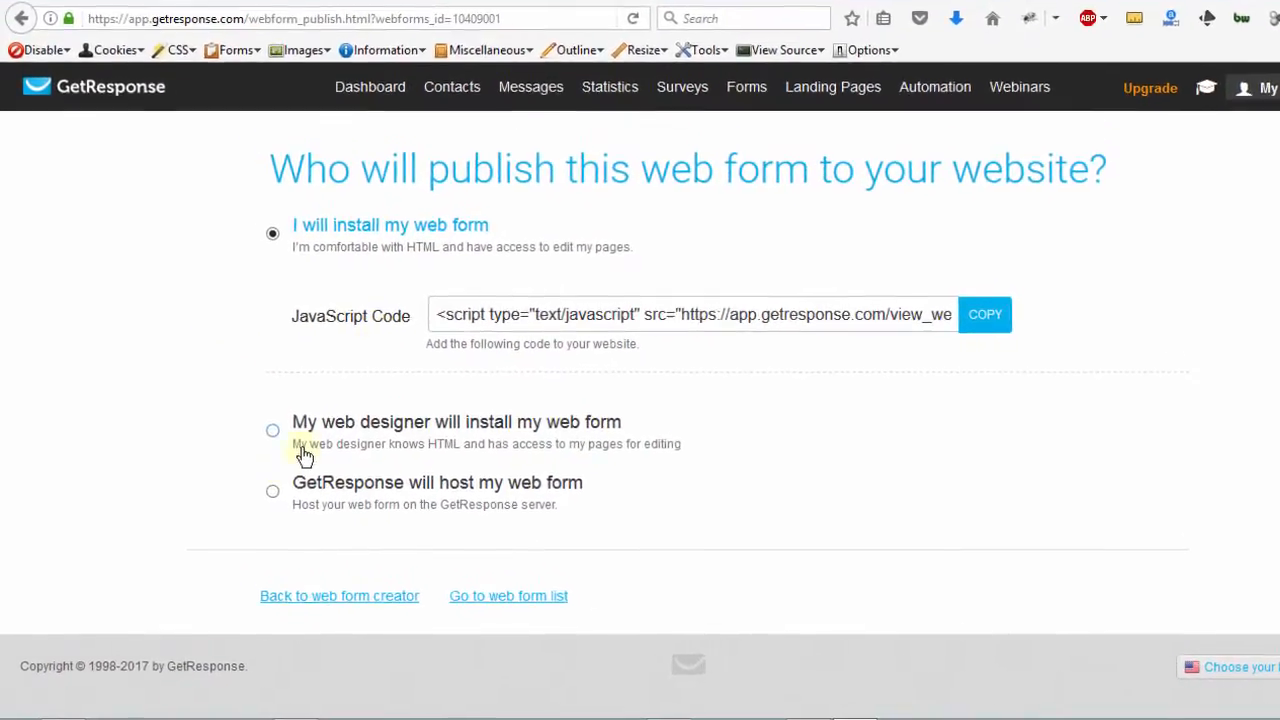
# - Preview the hosted form and its name field, then choose 'GetResponse will host my web form'
pyautogui.click(273, 491)
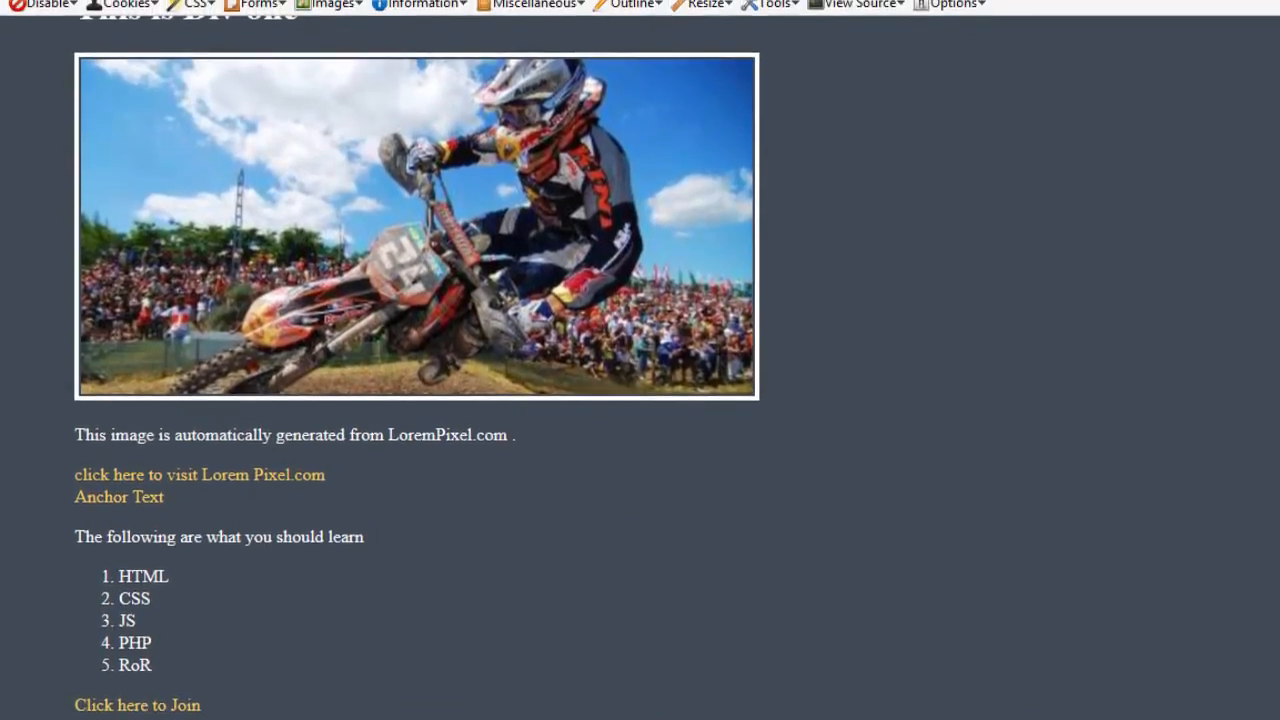
pyautogui.click(137, 705)
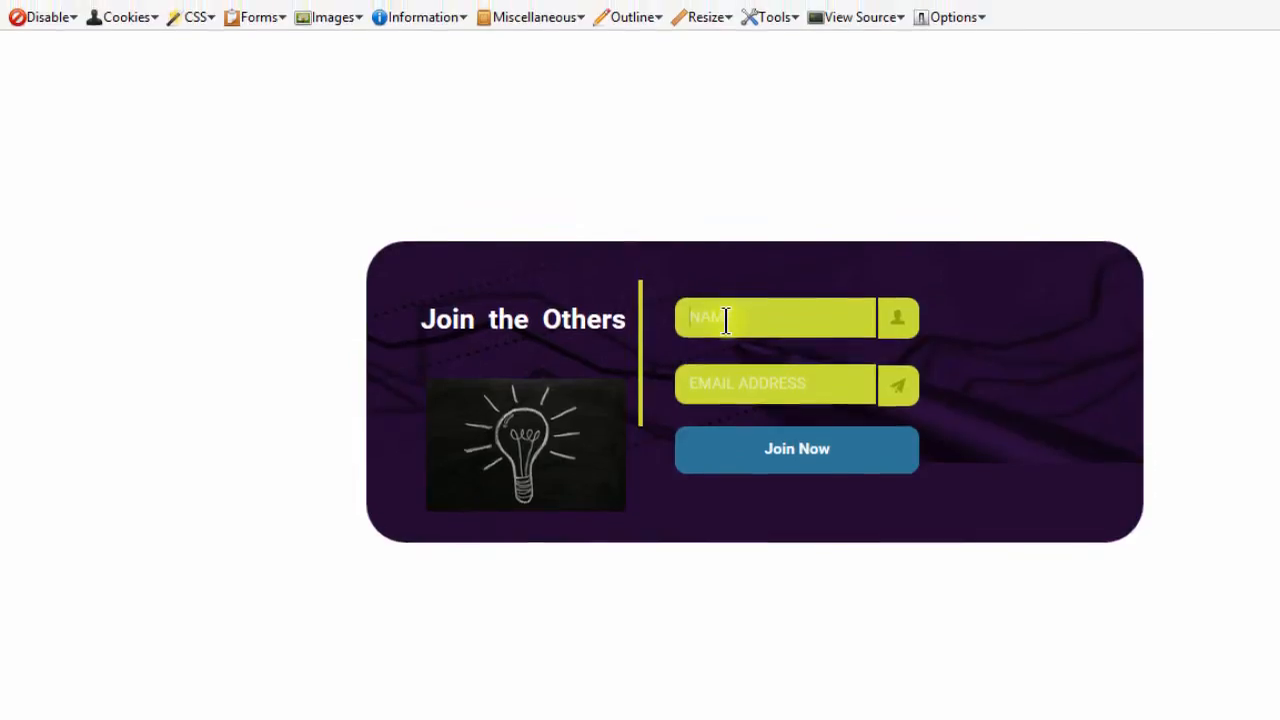
pyautogui.click(796, 463)
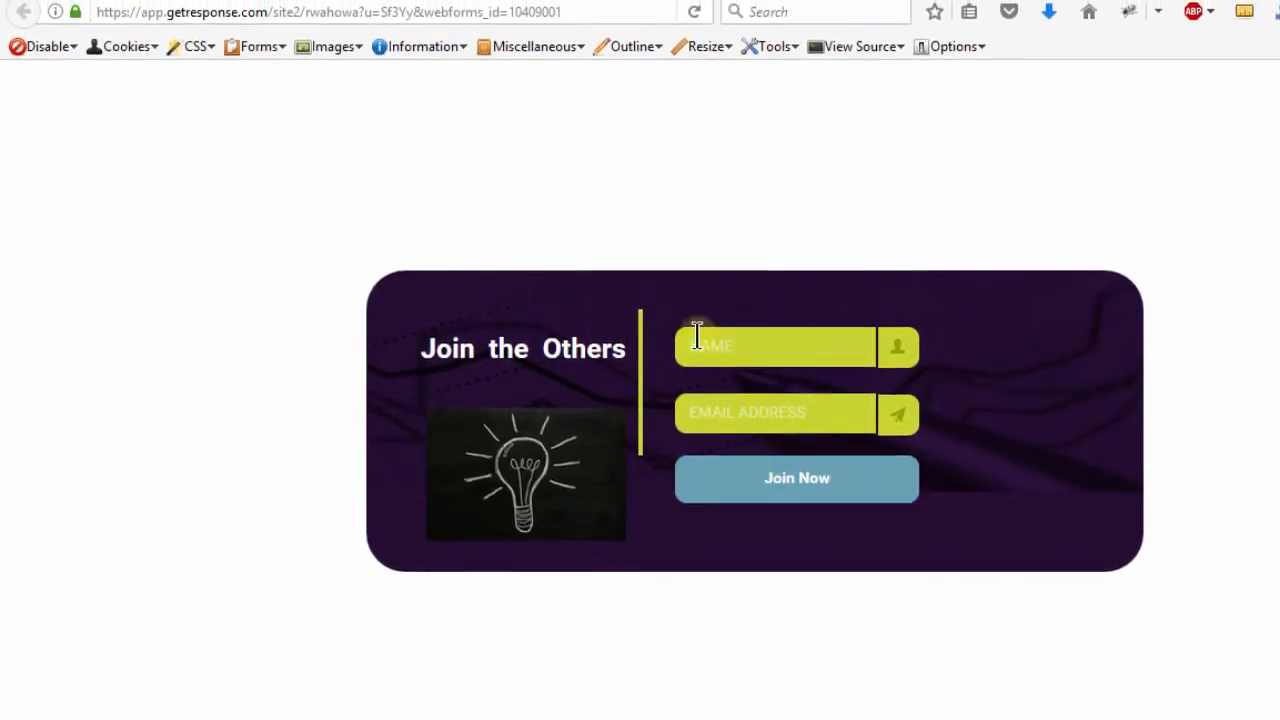
pyautogui.click(796, 478)
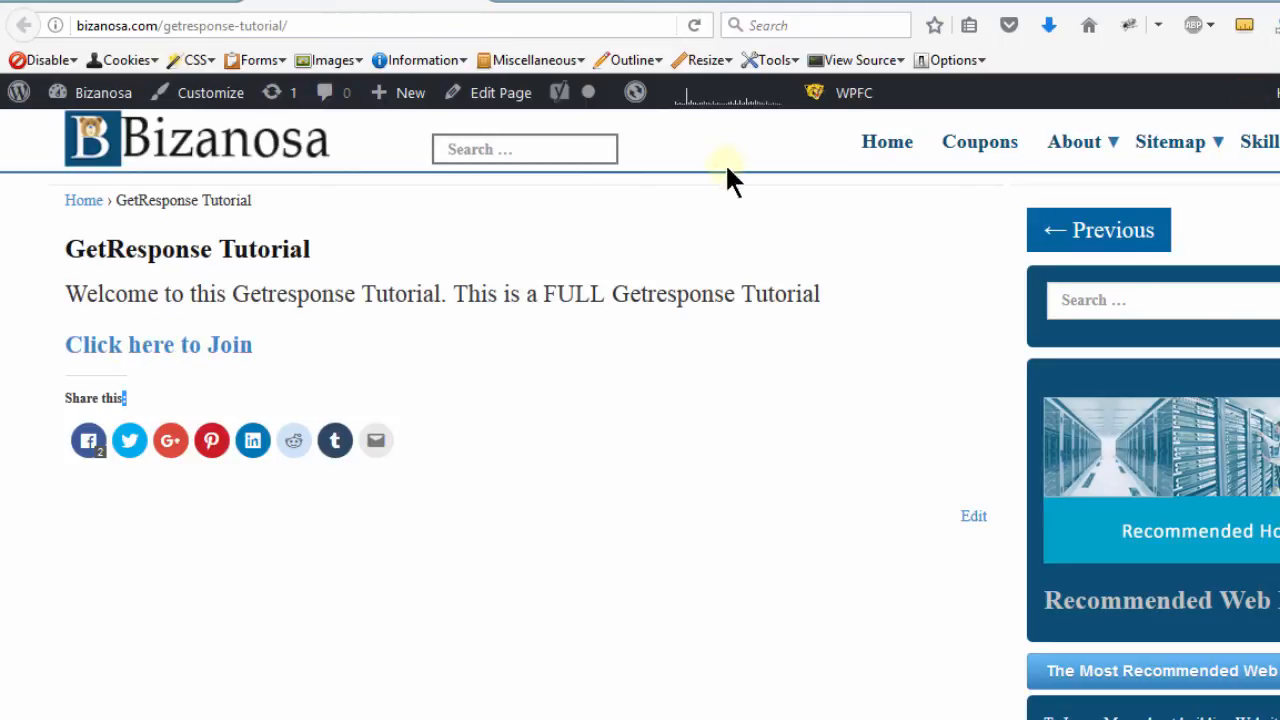
pyautogui.click(158, 344)
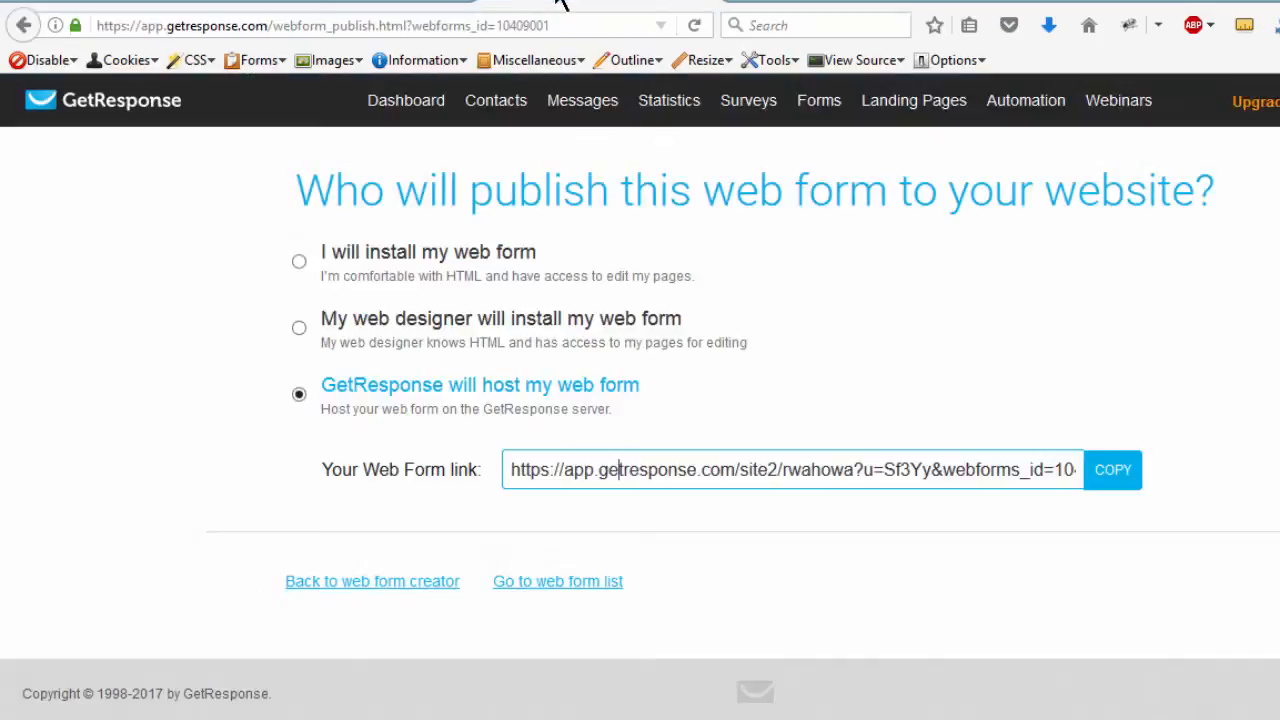
pyautogui.moveTo(350, 310)
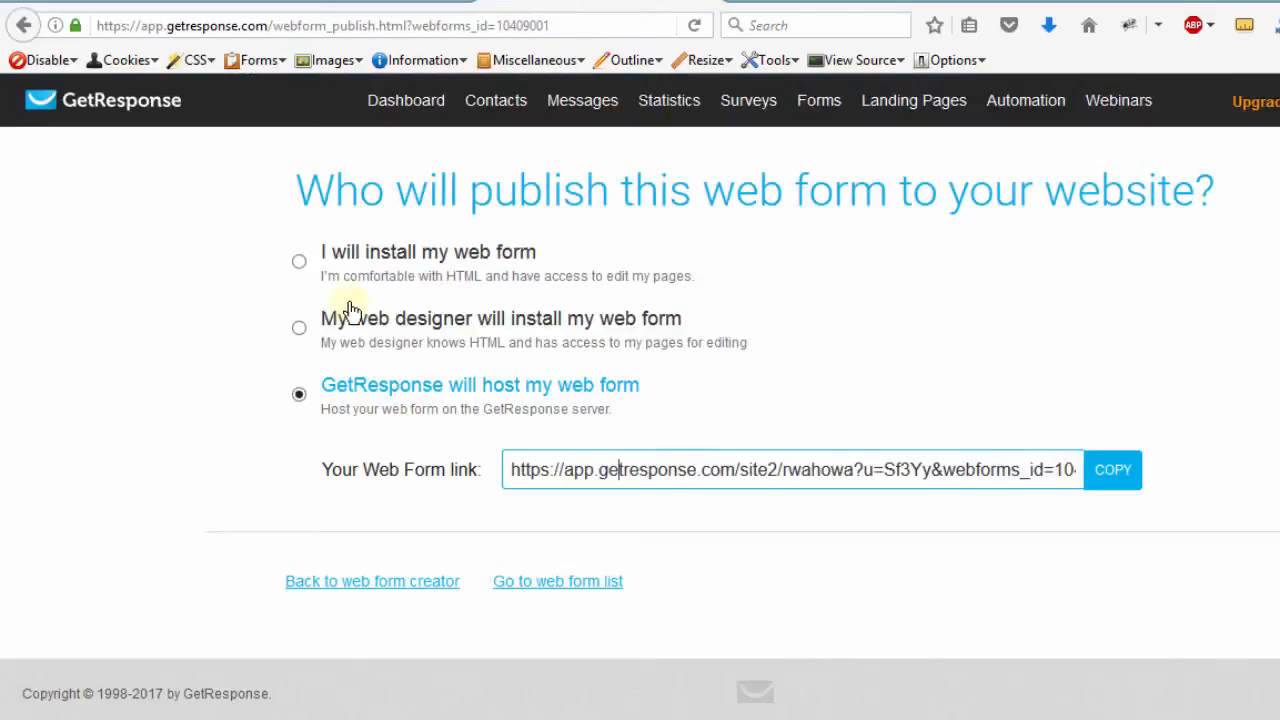
# - Switch to the local HTML page in Firefox and scroll through it
pyautogui.click(299, 261)
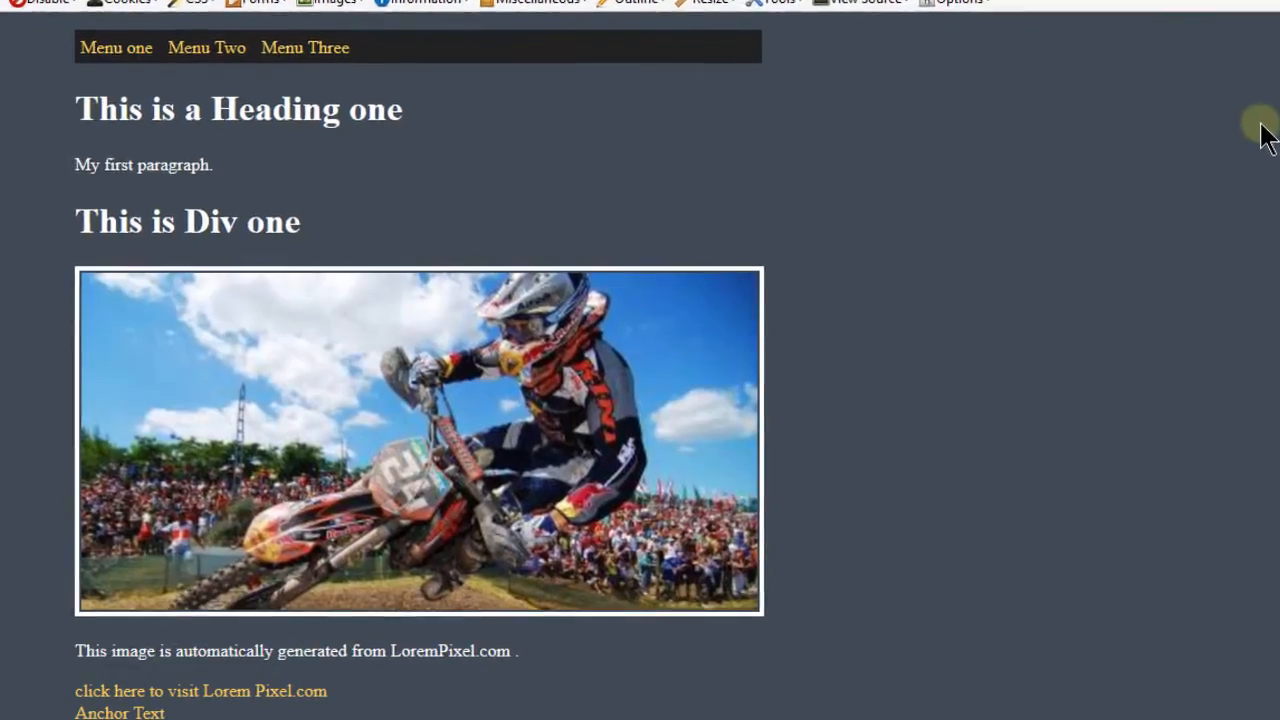
pyautogui.scroll(-3)
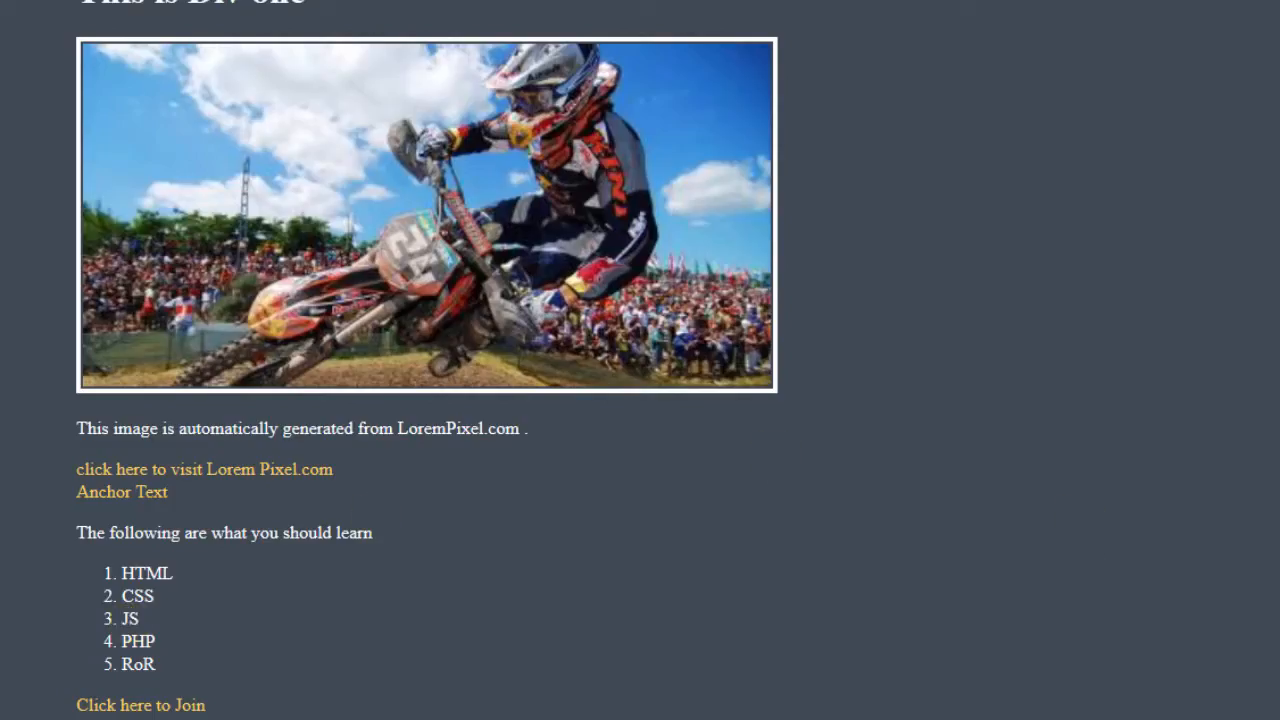
pyautogui.scroll(3)
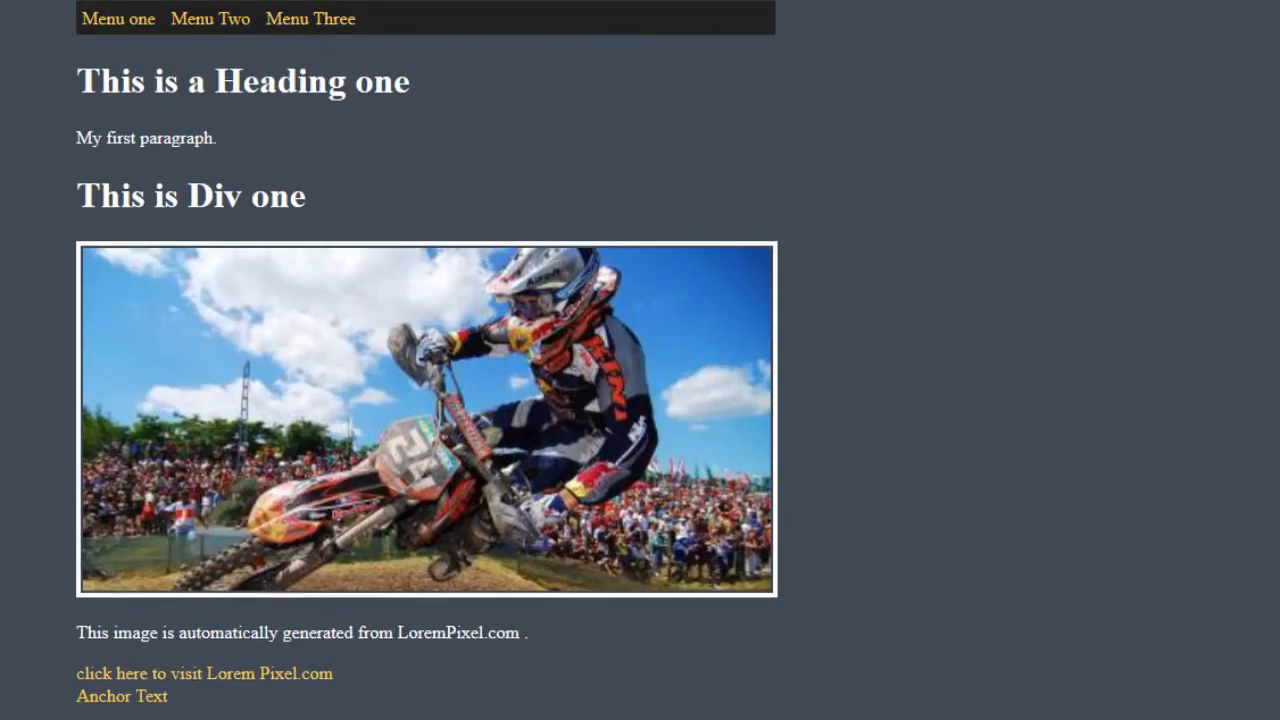
pyautogui.scroll(-3)
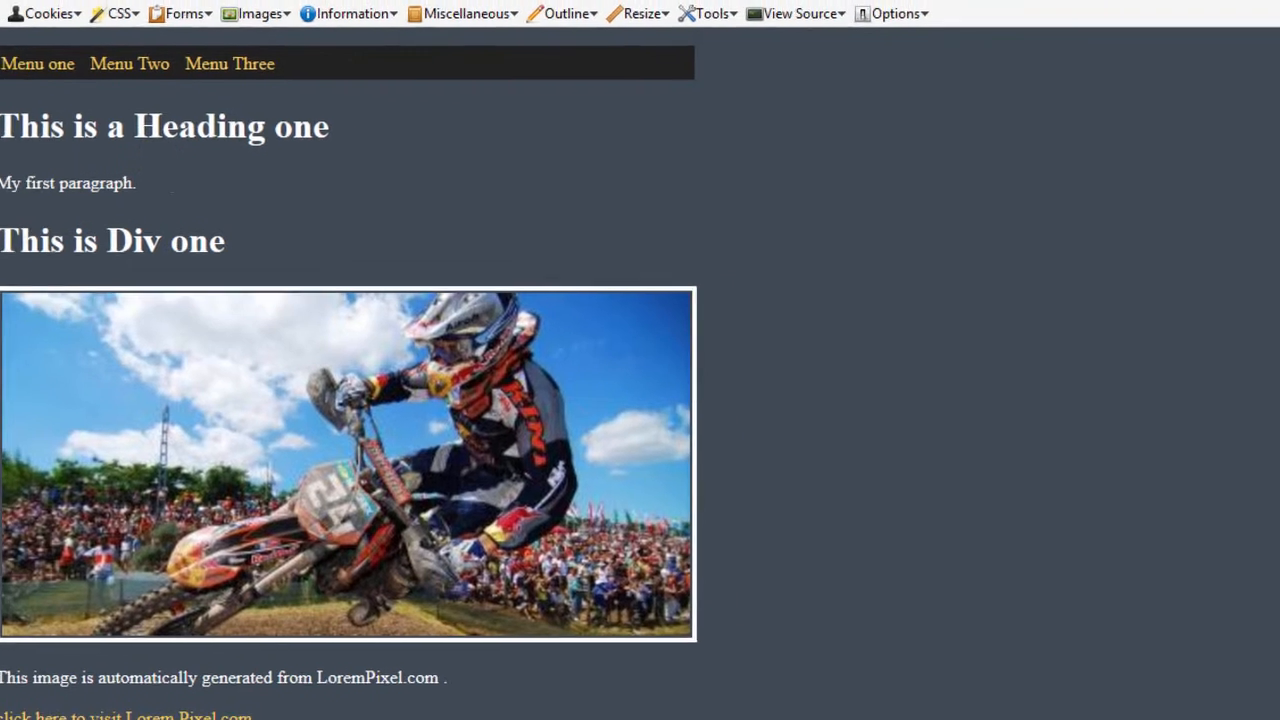
# - Place the cursor below the 'This is a Heading one' line for the form script
pyautogui.click(796, 13)
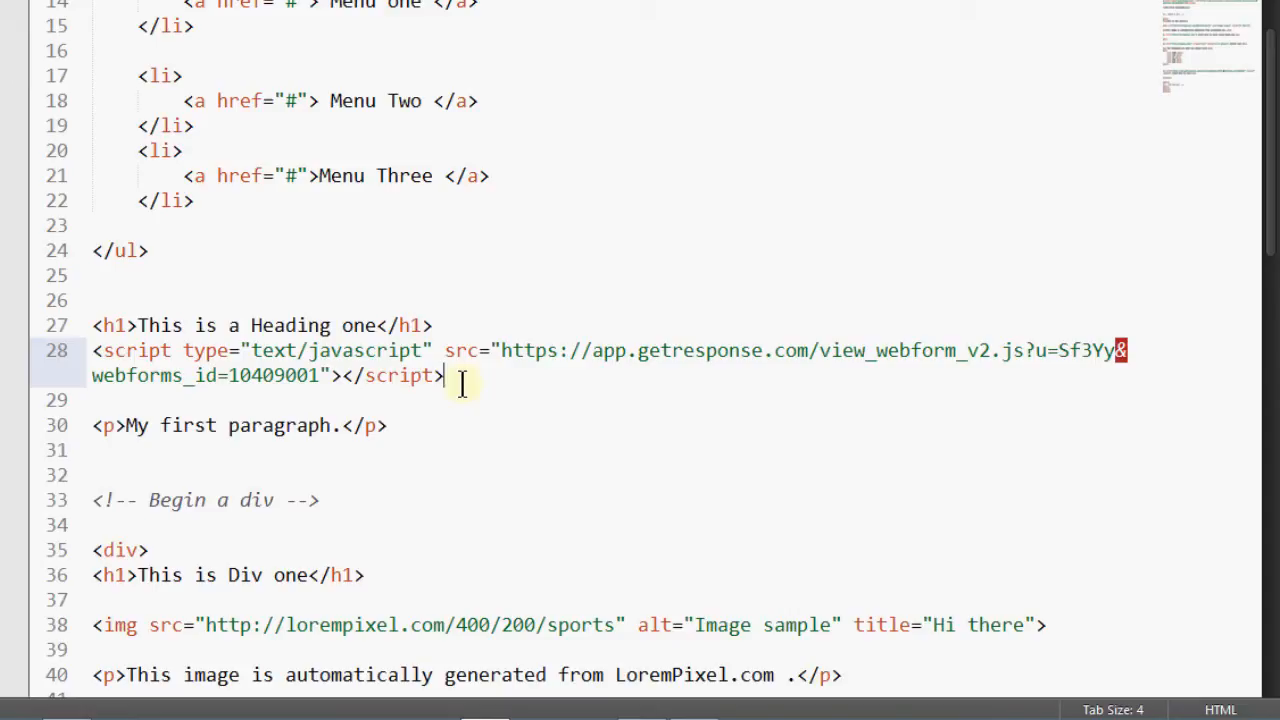
pyautogui.moveTo(388, 425)
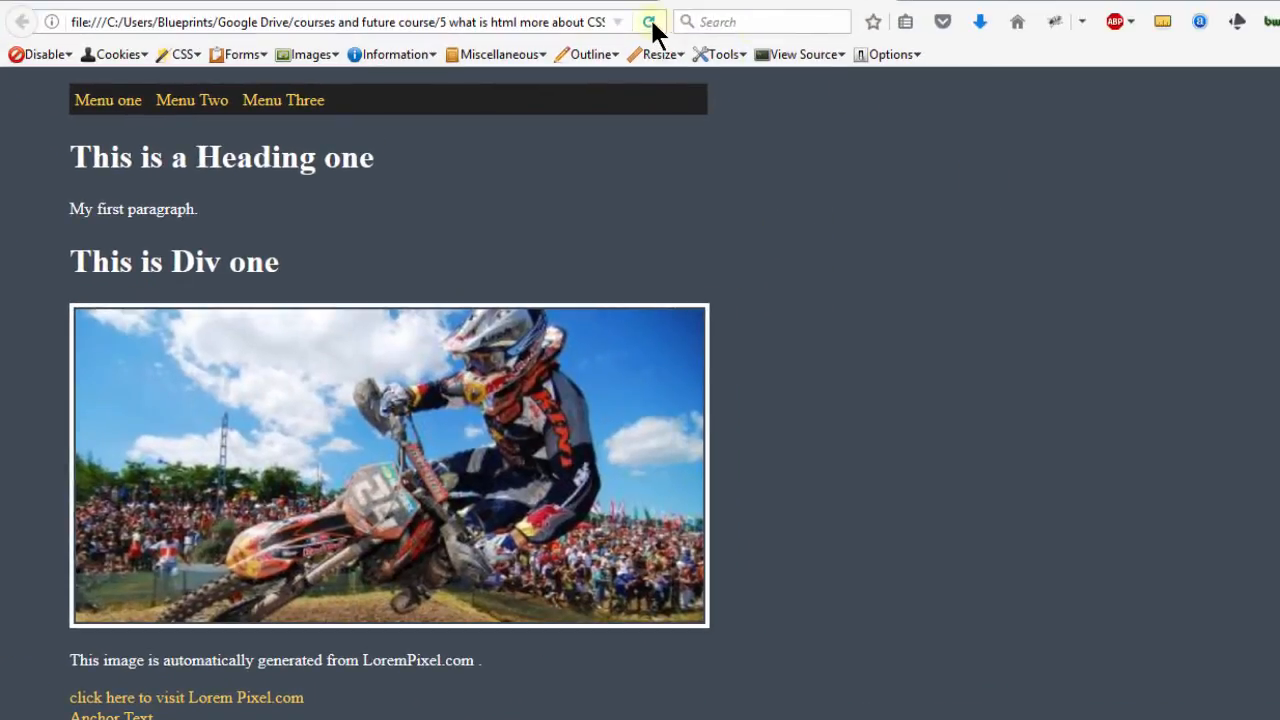
# - Reload to show the 'Join the Others' form, then return to the JavaScript embed code
pyautogui.click(648, 21)
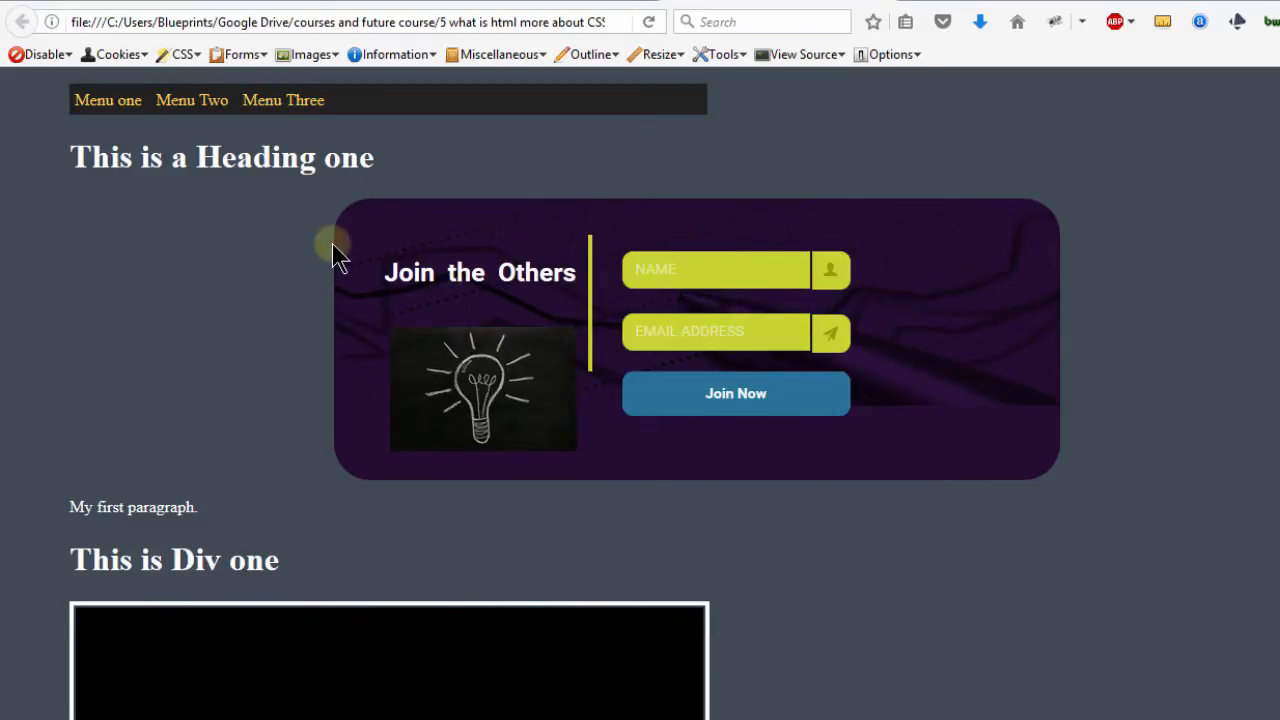
pyautogui.moveTo(600, 250)
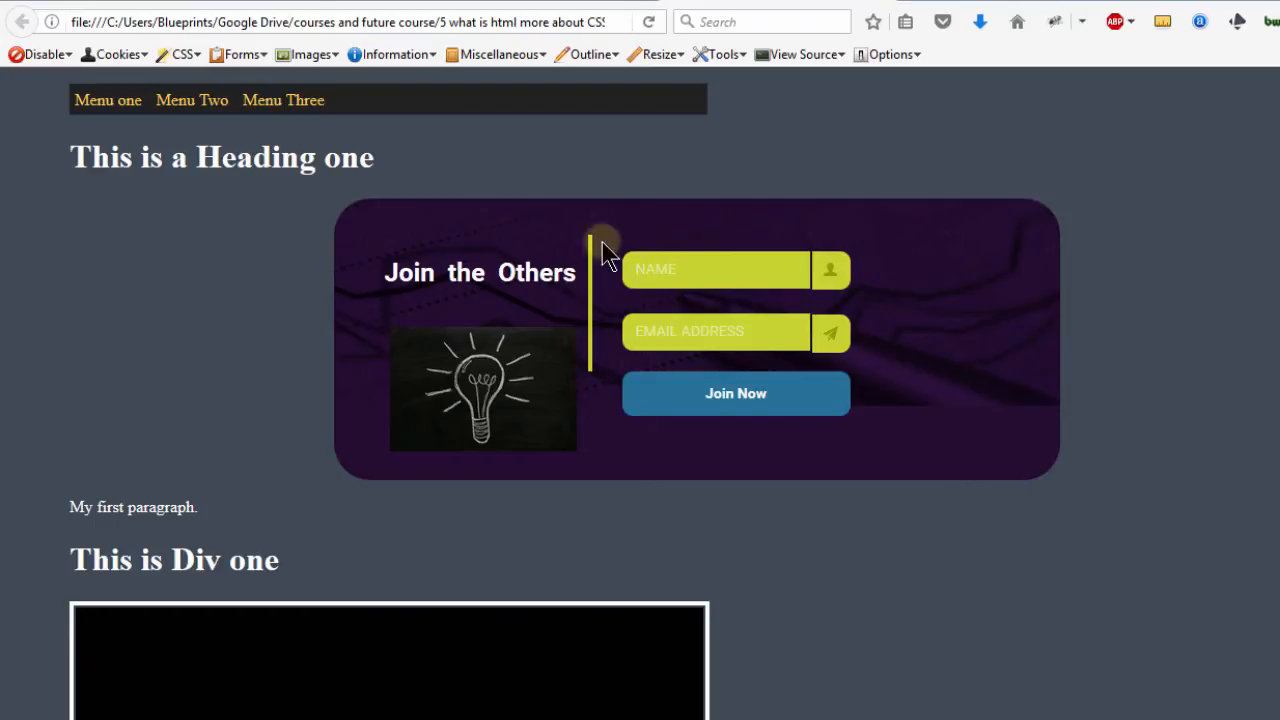
pyautogui.moveTo(410, 330)
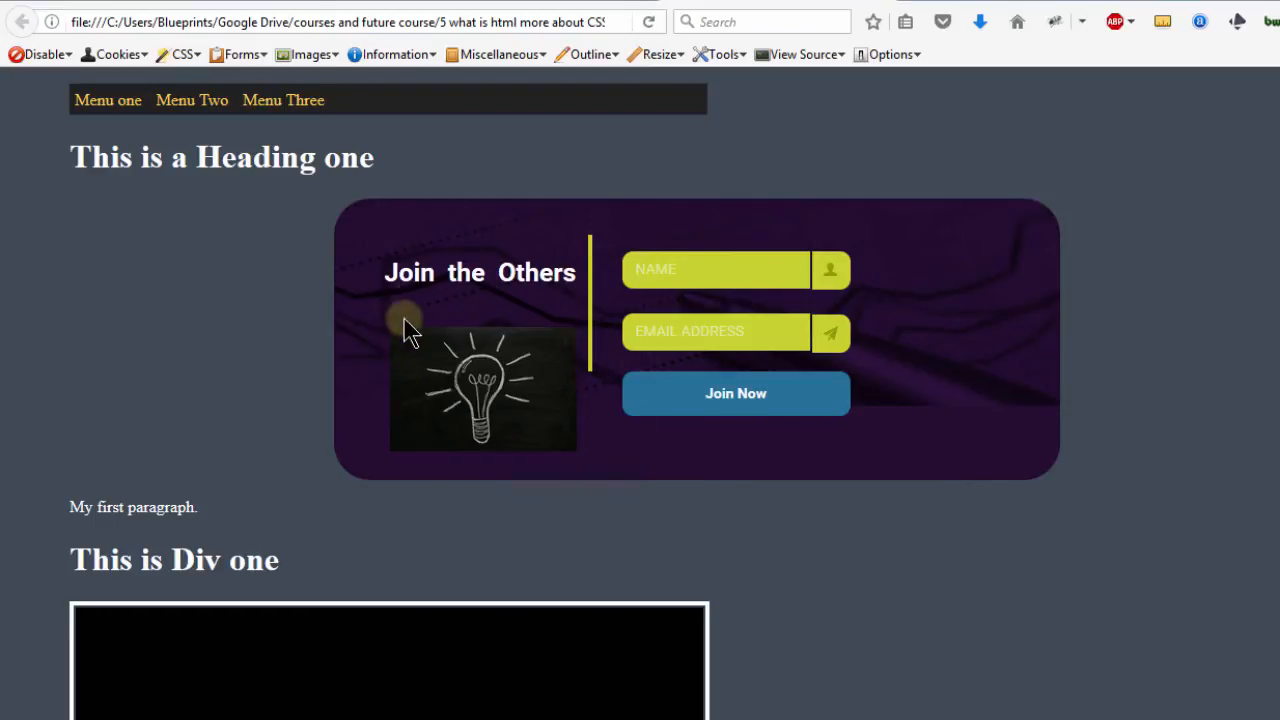
pyautogui.moveTo(225, 325)
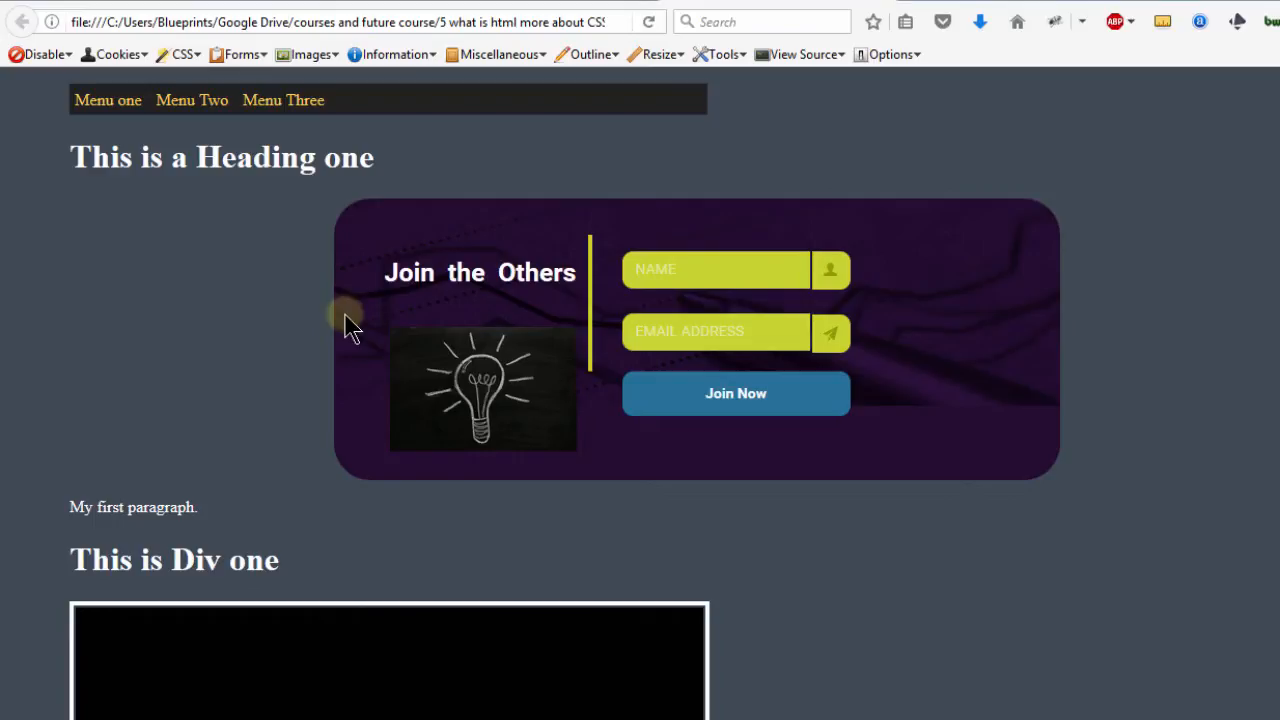
pyautogui.moveTo(390, 305)
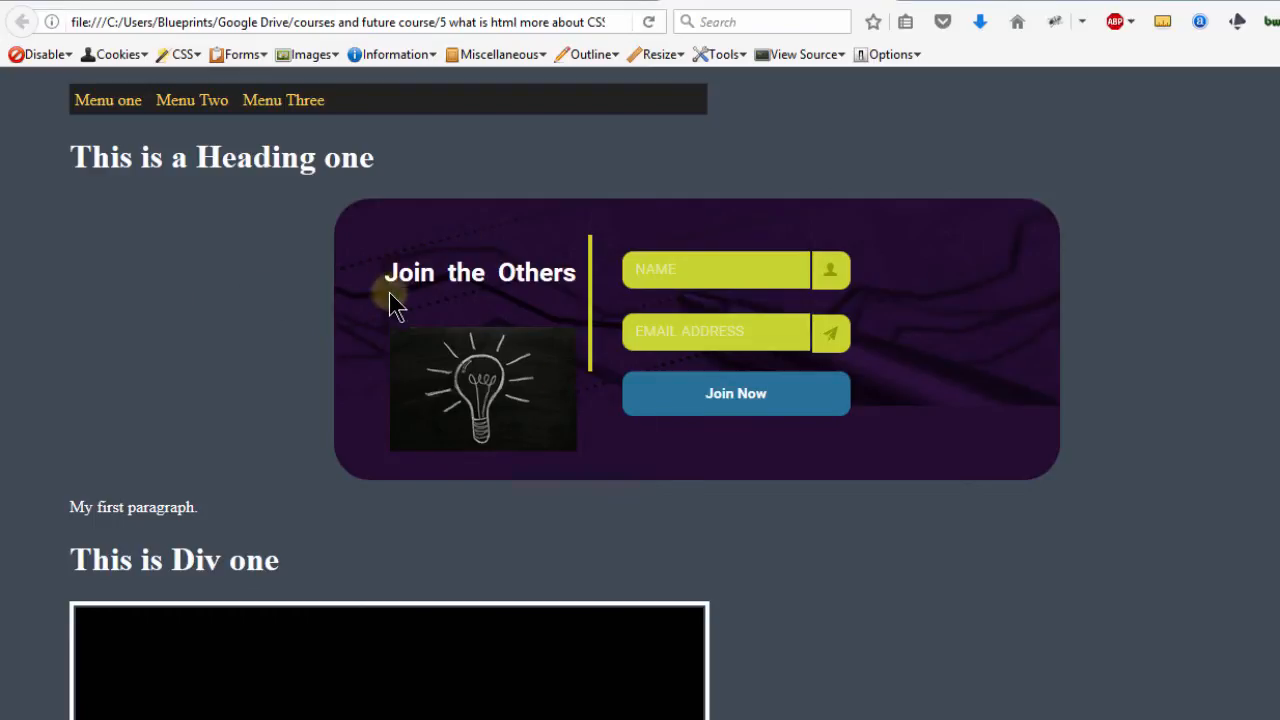
pyautogui.moveTo(387, 287)
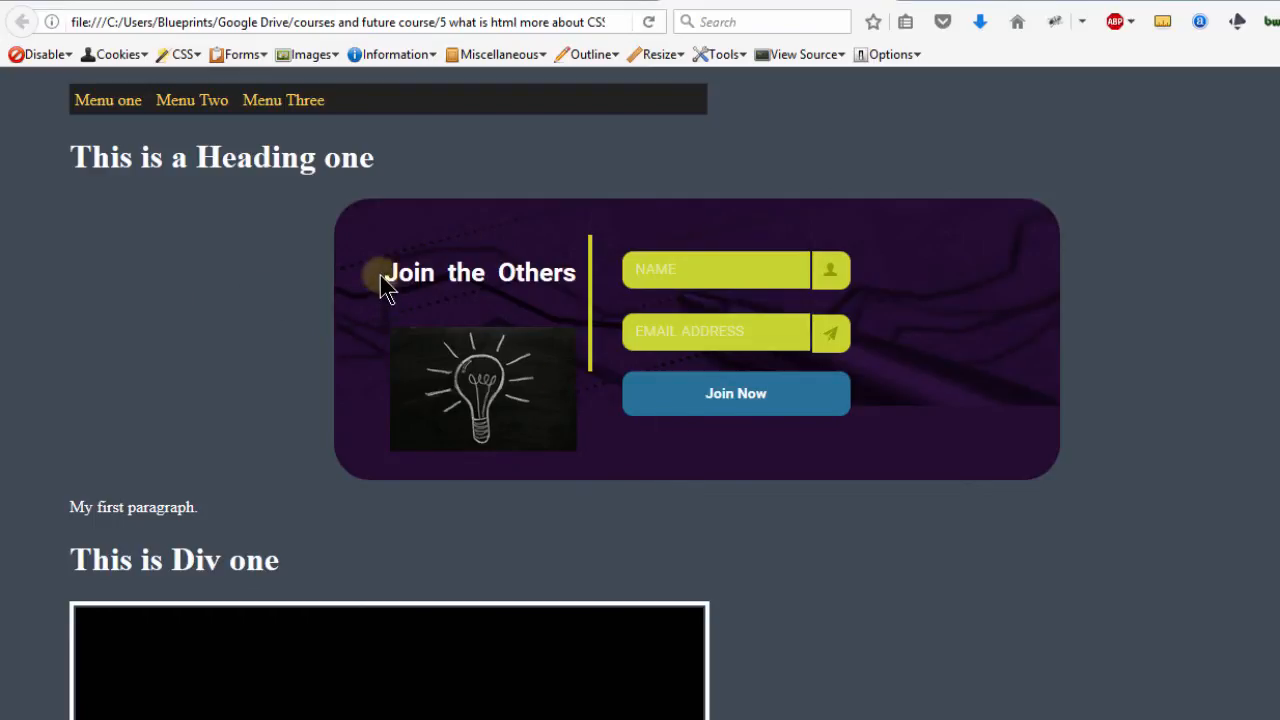
pyautogui.click(716, 270)
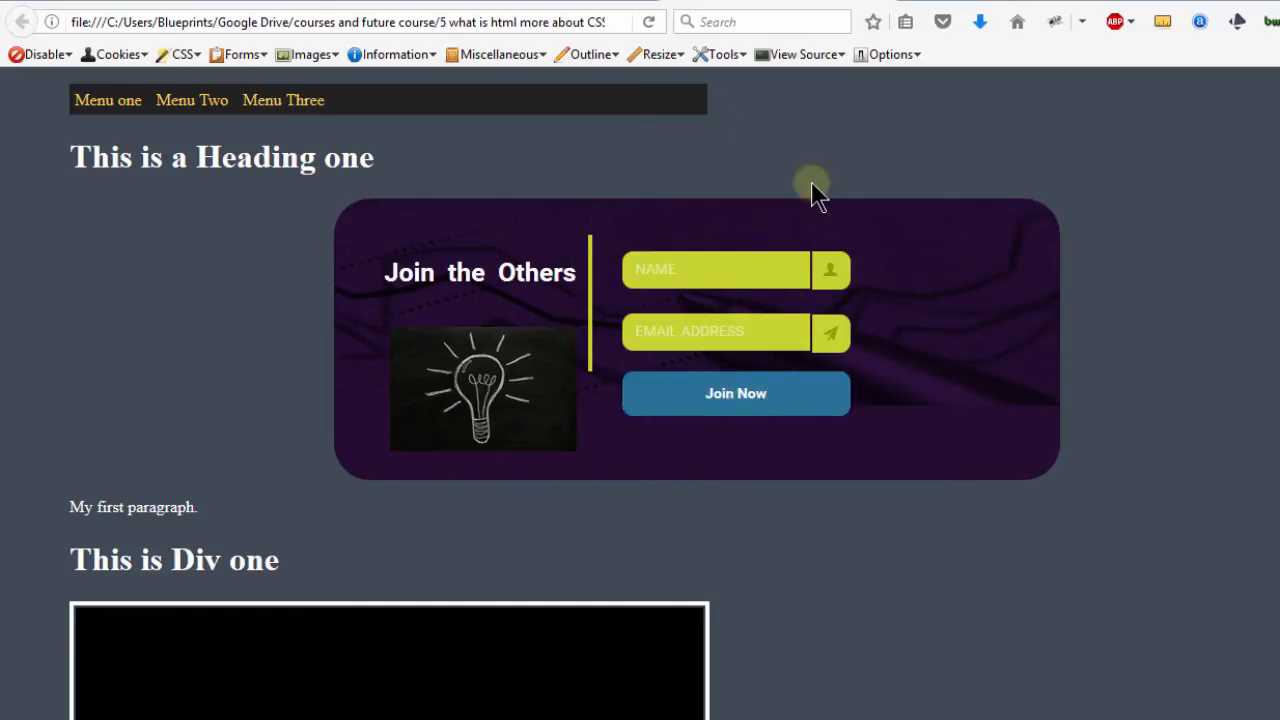
pyautogui.click(735, 393)
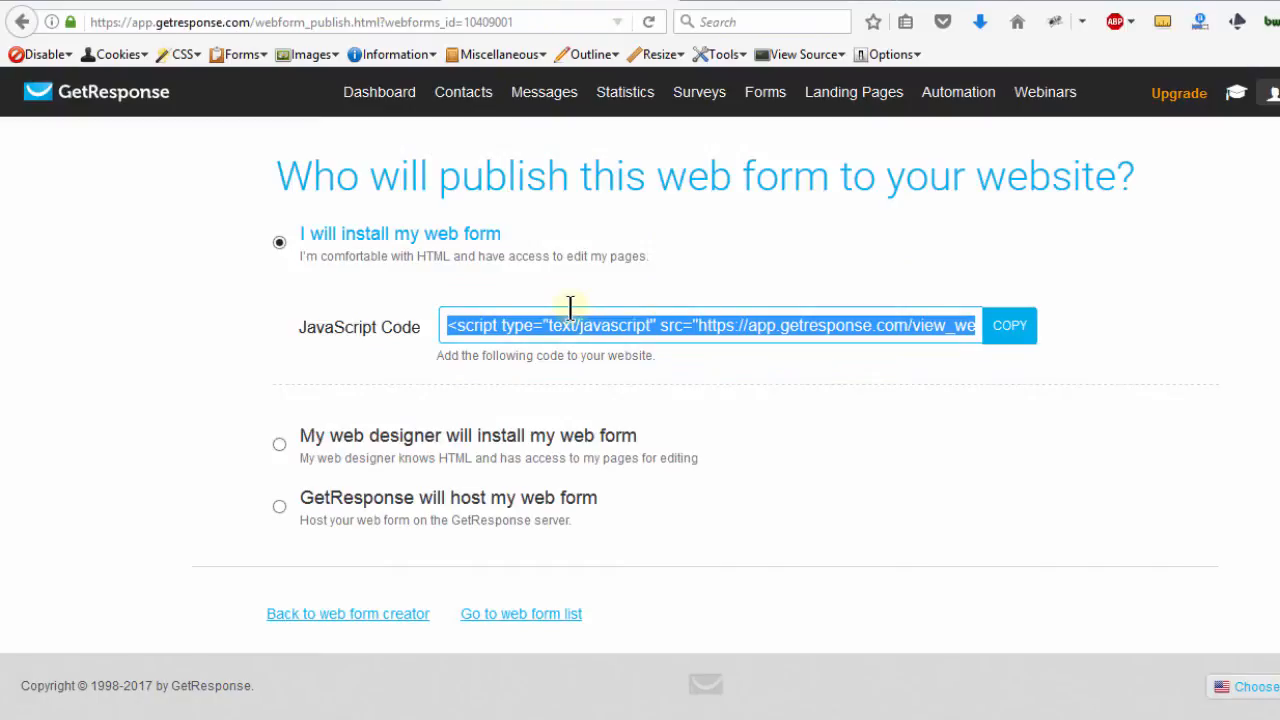
pyautogui.moveTo(687, 325)
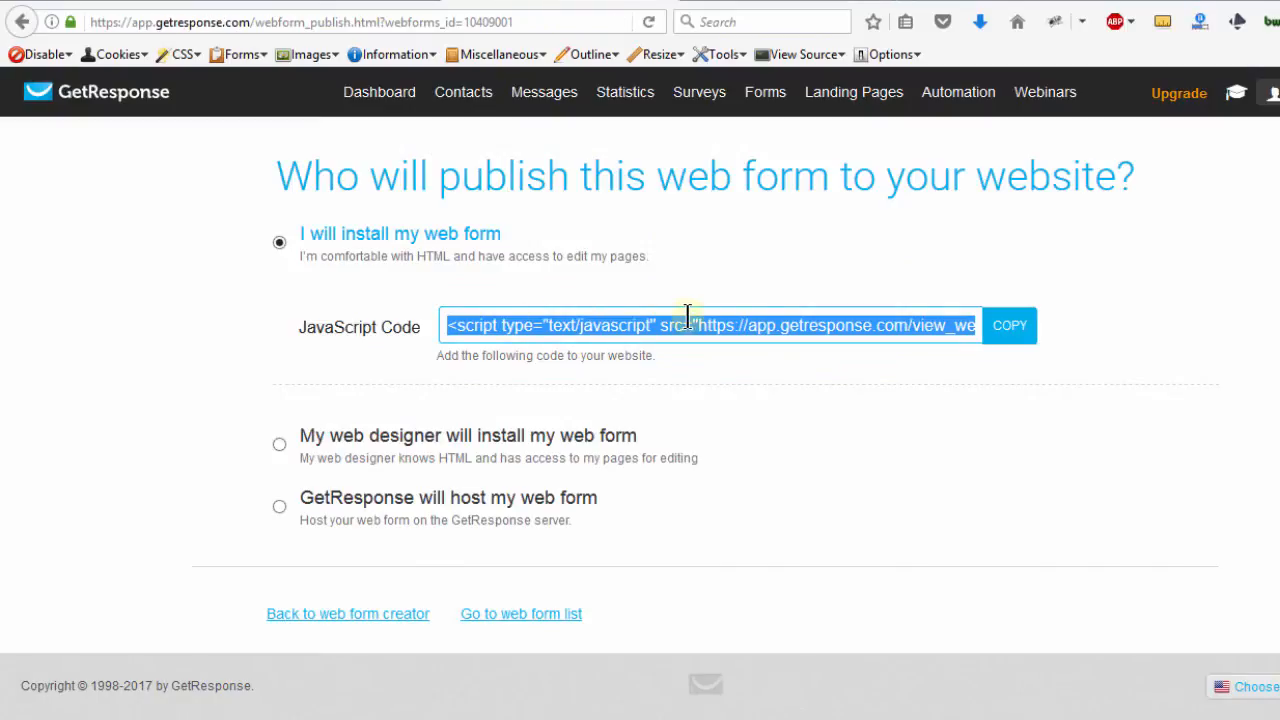
pyautogui.moveTo(175, 15)
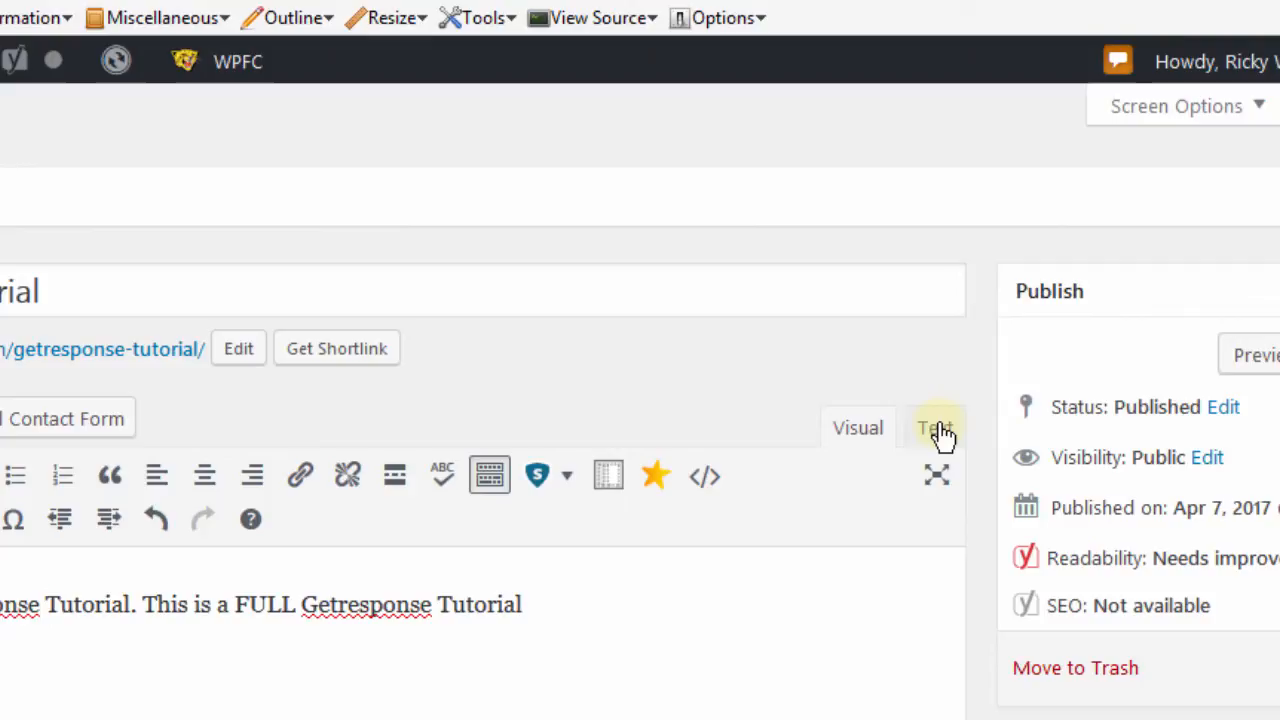
# - Paste the script in the Text tab, update the page, clear WPFC cache, then view it
pyautogui.click(933, 428)
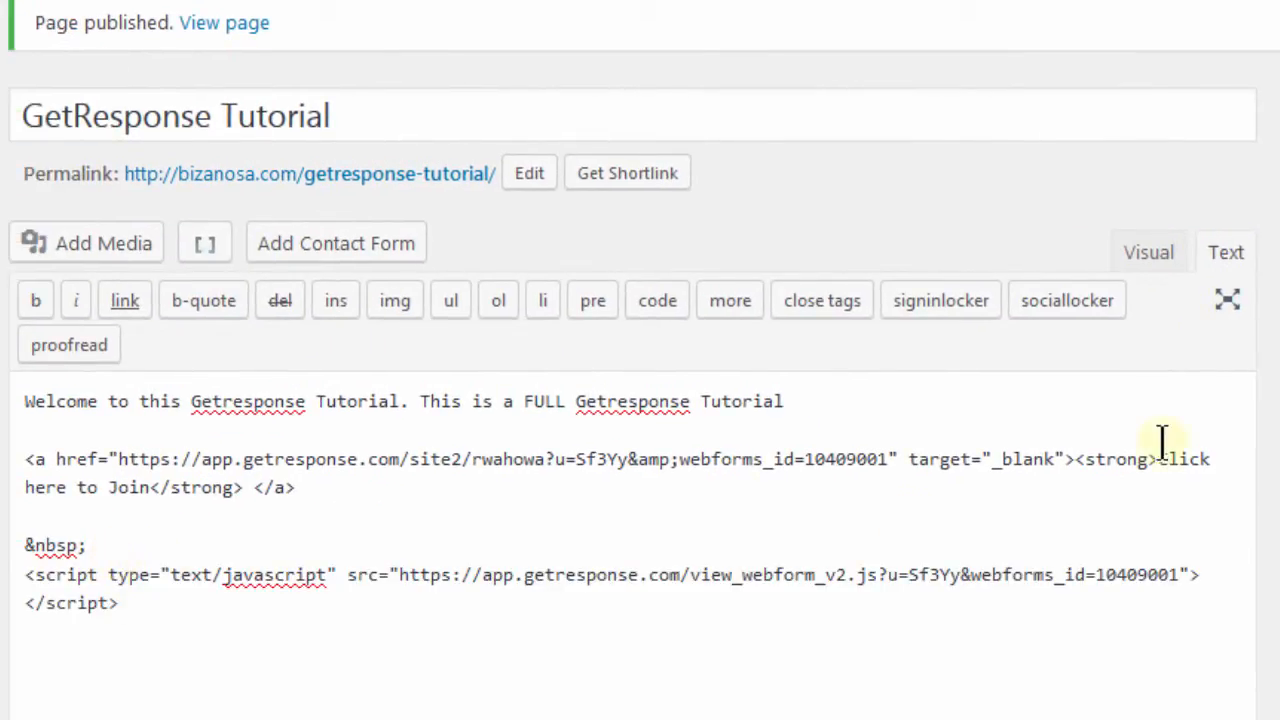
pyautogui.click(1207, 484)
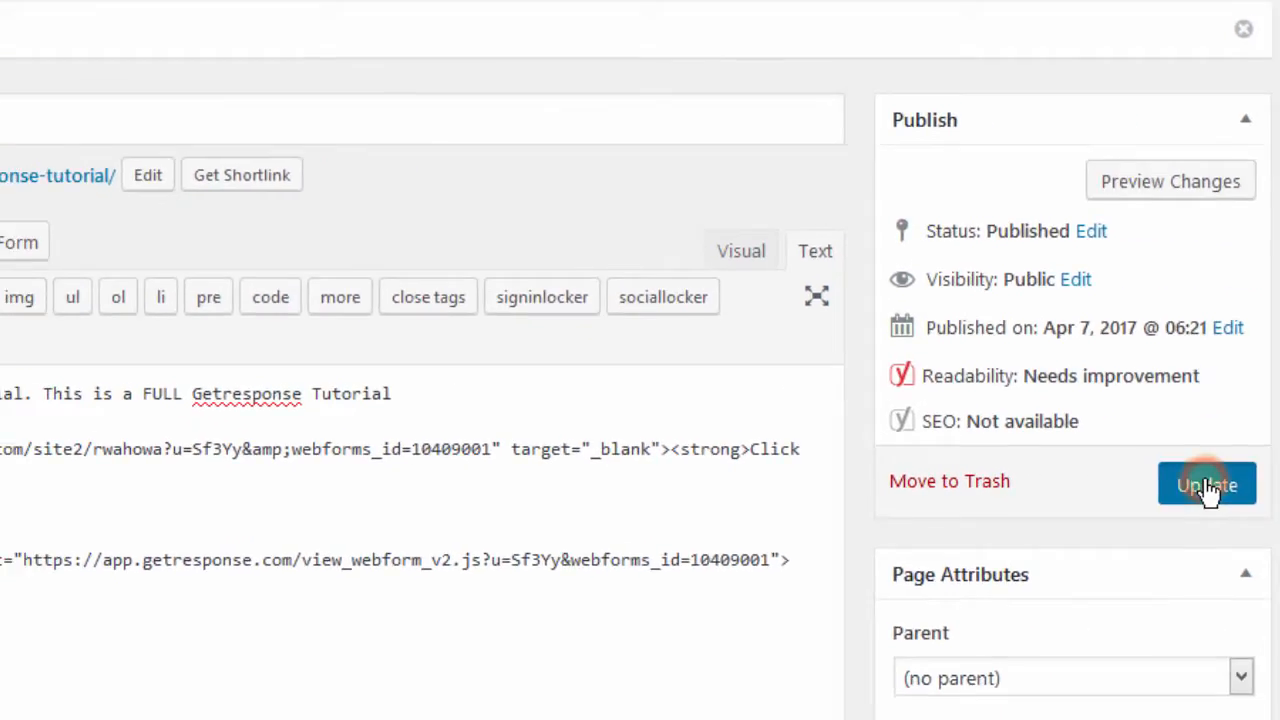
pyautogui.click(1207, 484)
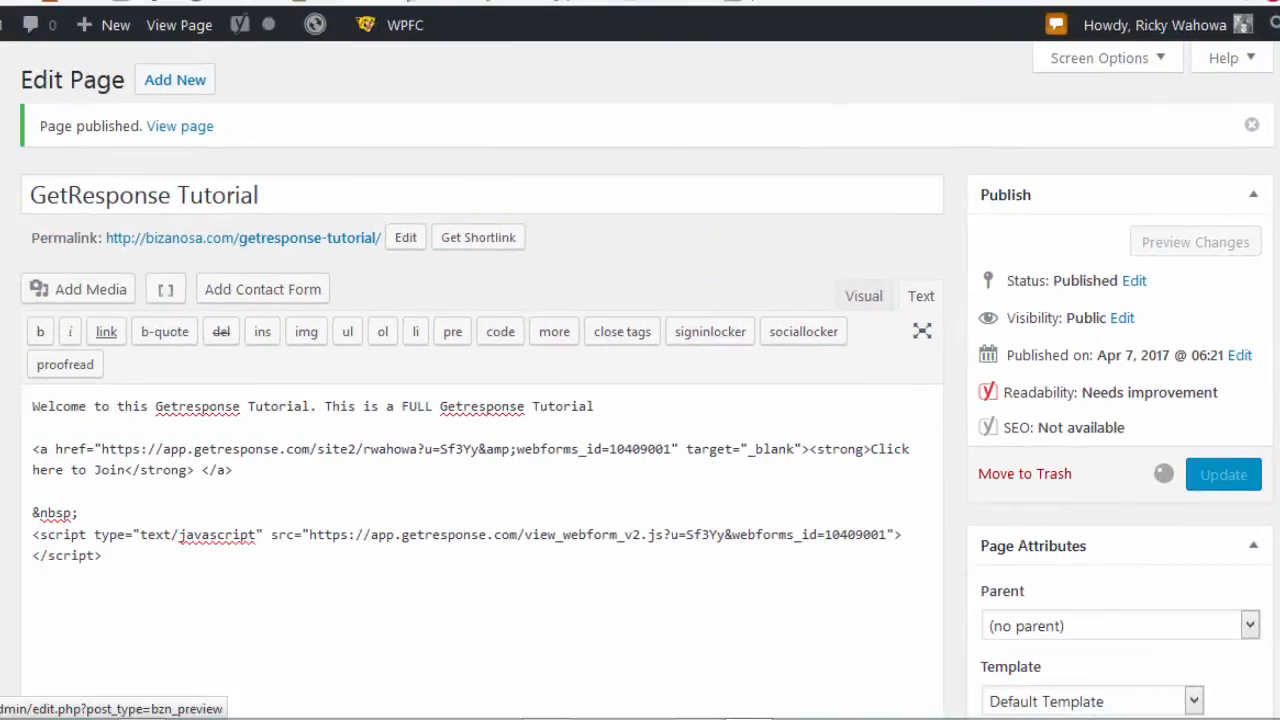
pyautogui.click(1223, 473)
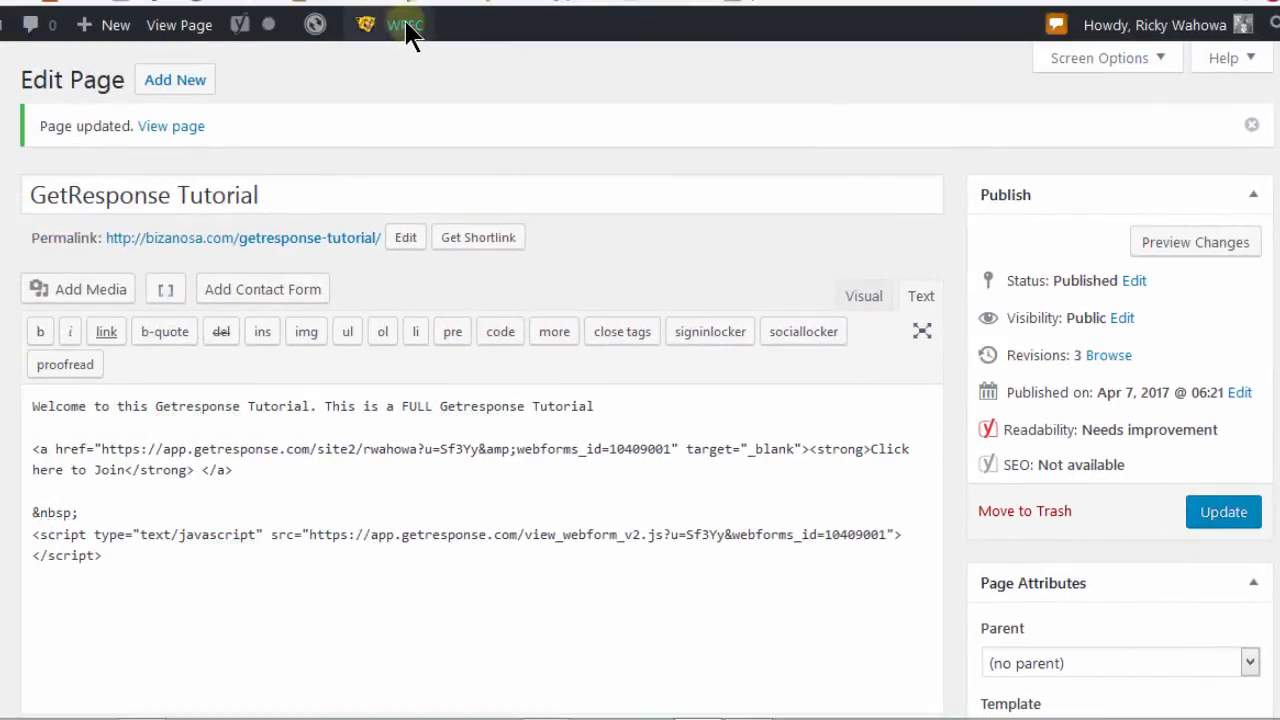
pyautogui.click(400, 24)
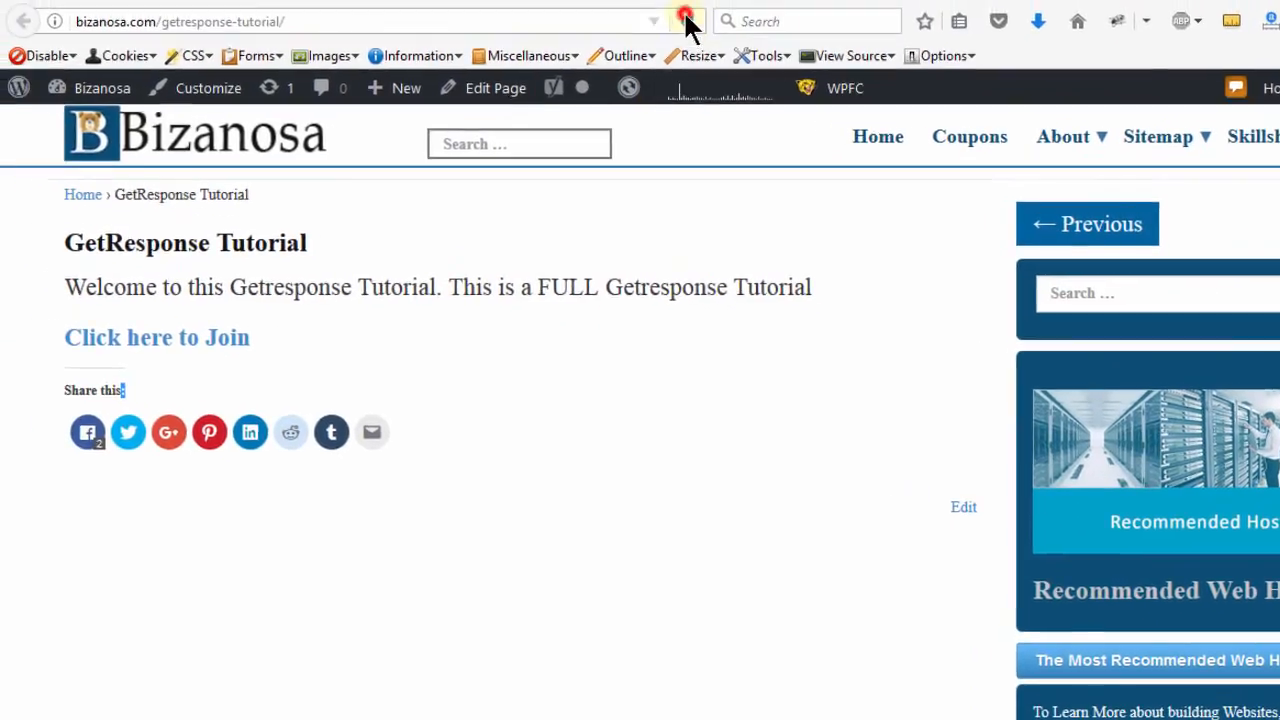
pyautogui.click(686, 21)
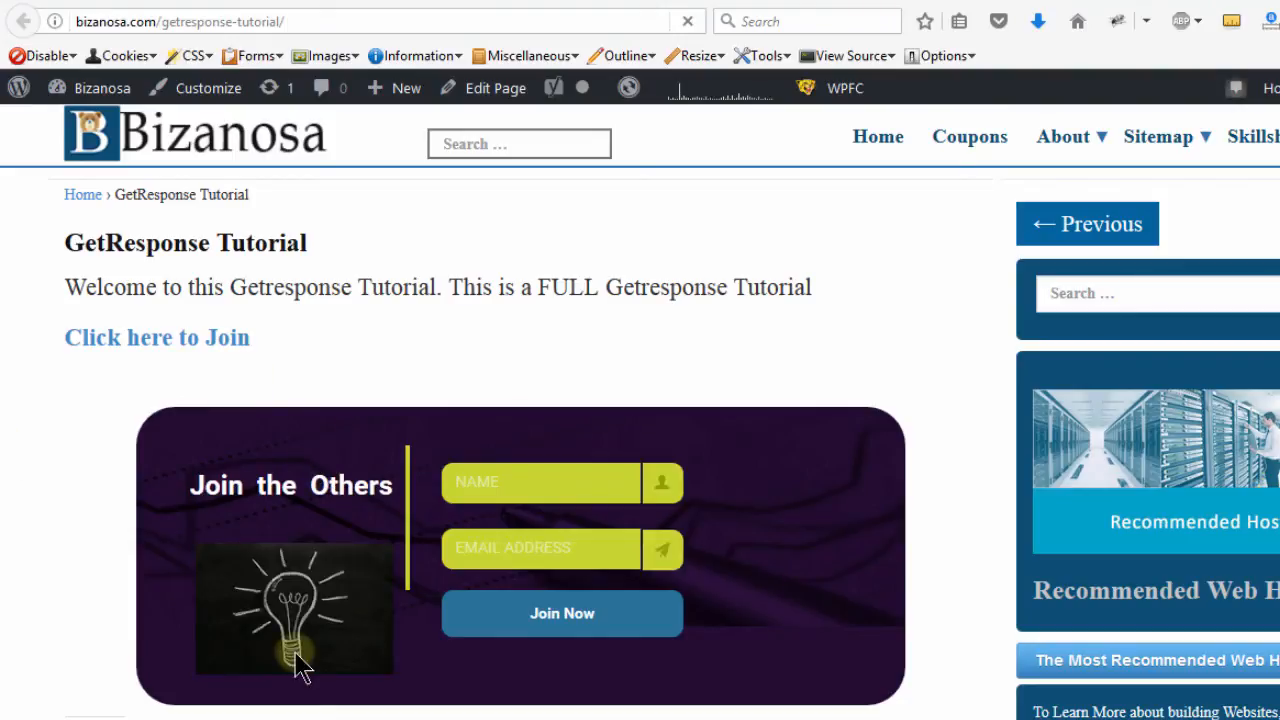
pyautogui.moveTo(135, 540)
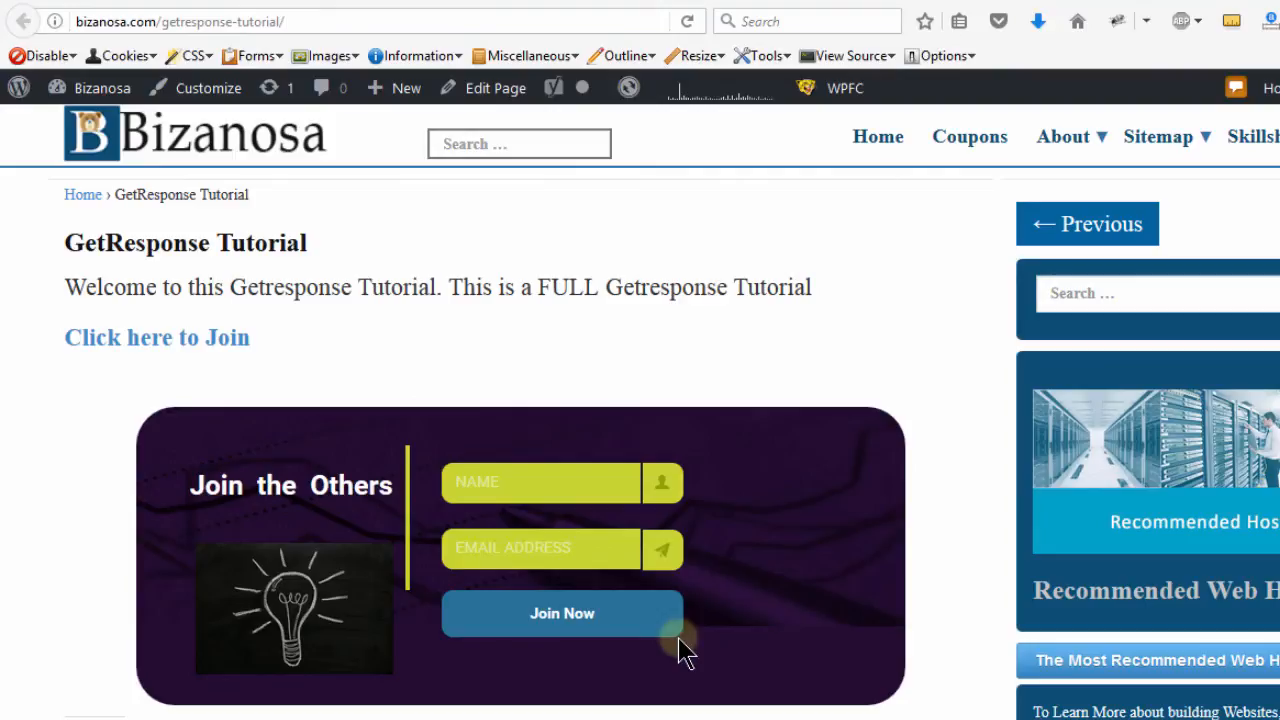
pyautogui.moveTo(600, 360)
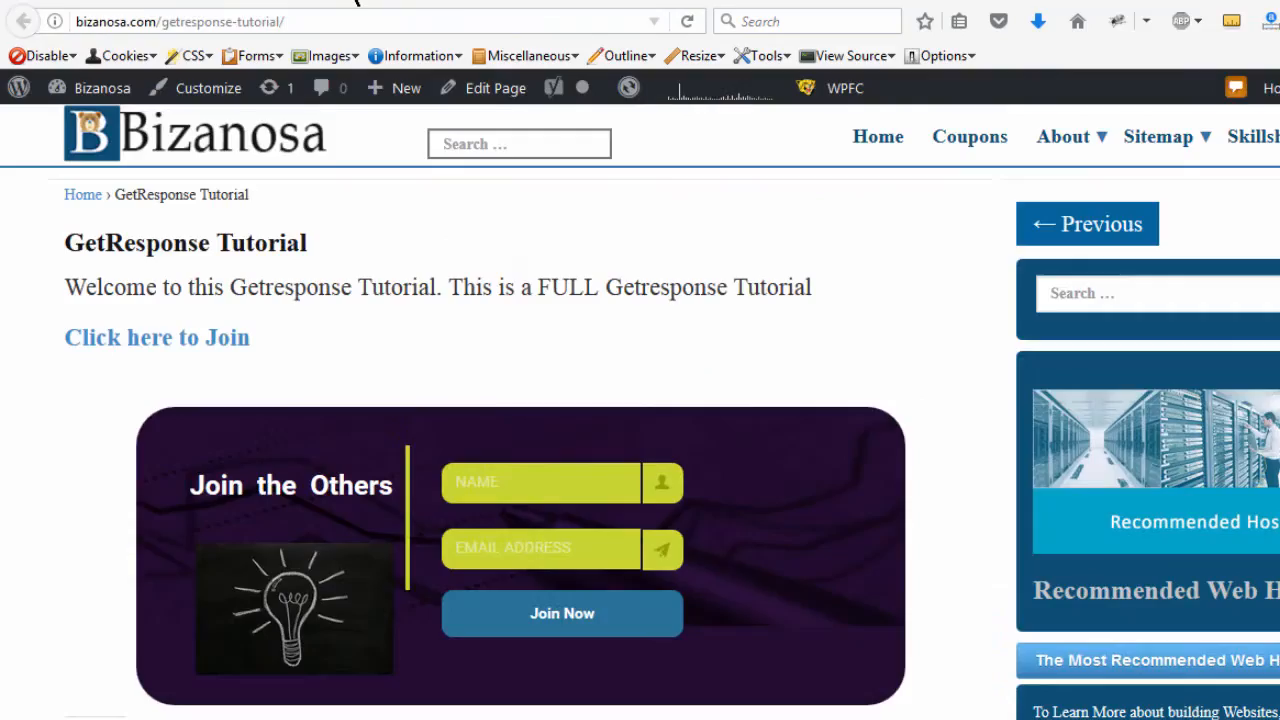
pyautogui.moveTo(315, 390)
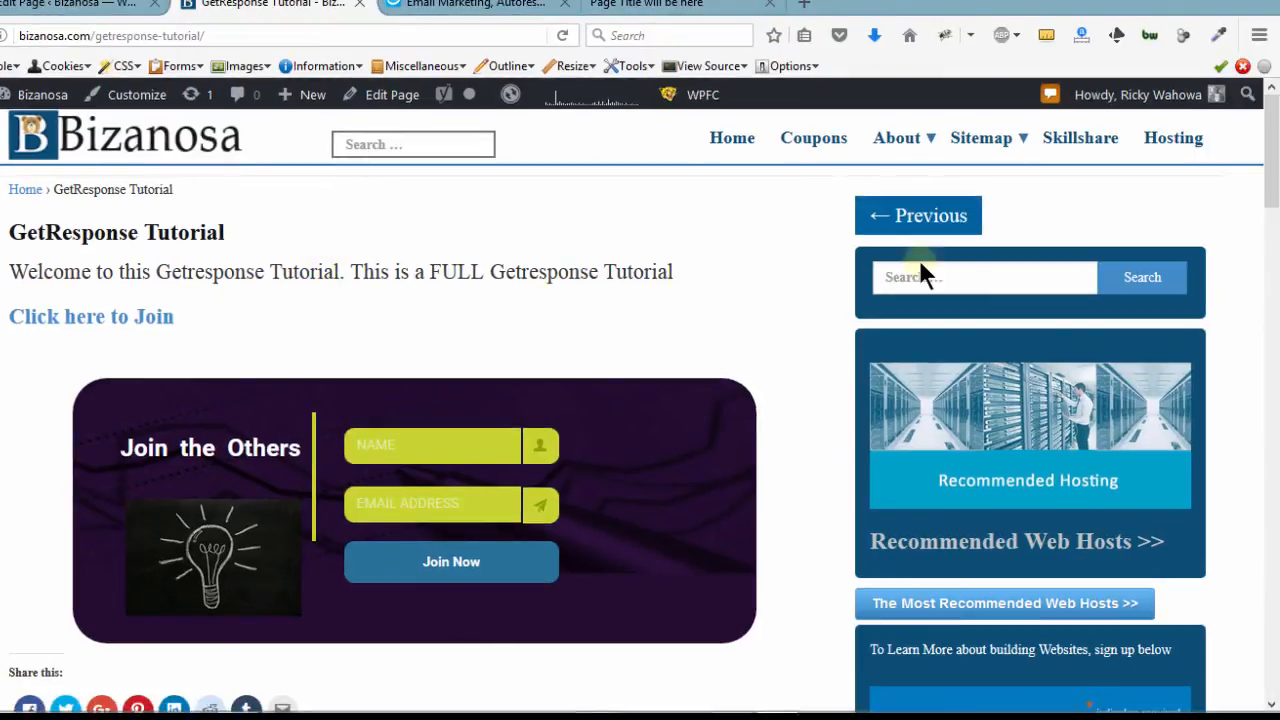
pyautogui.moveTo(1020, 255)
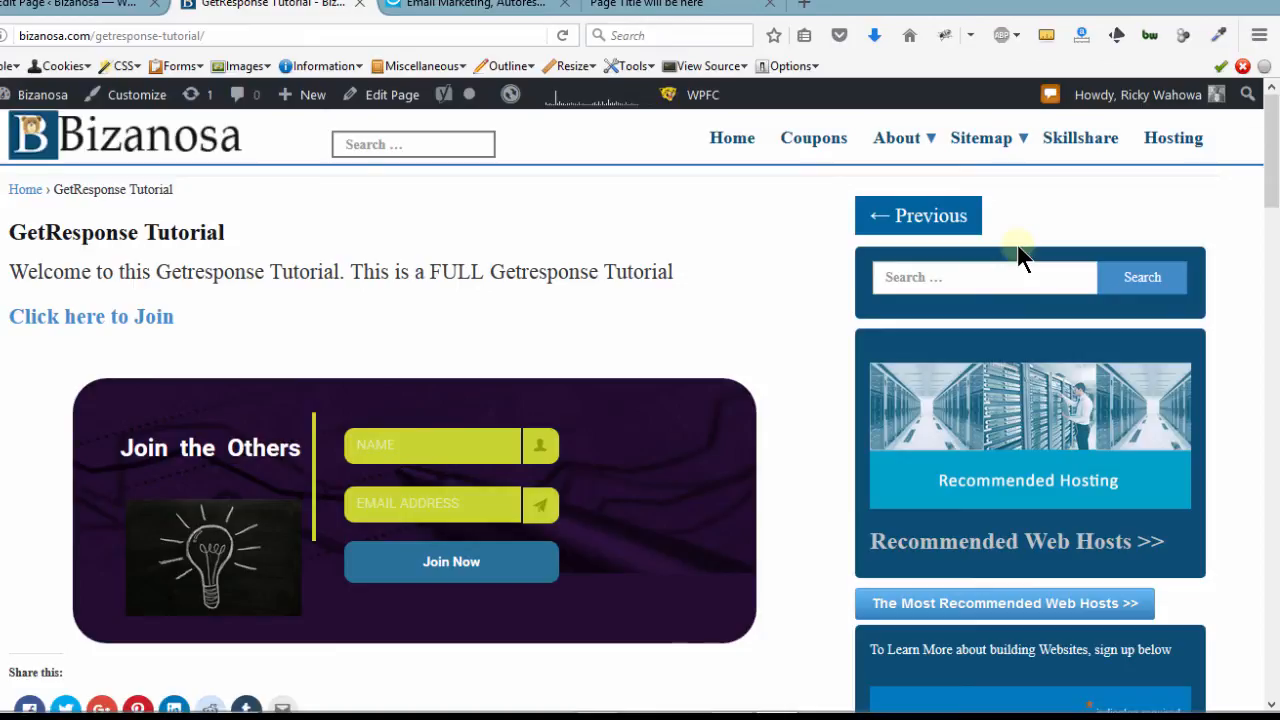
pyautogui.moveTo(535, 470)
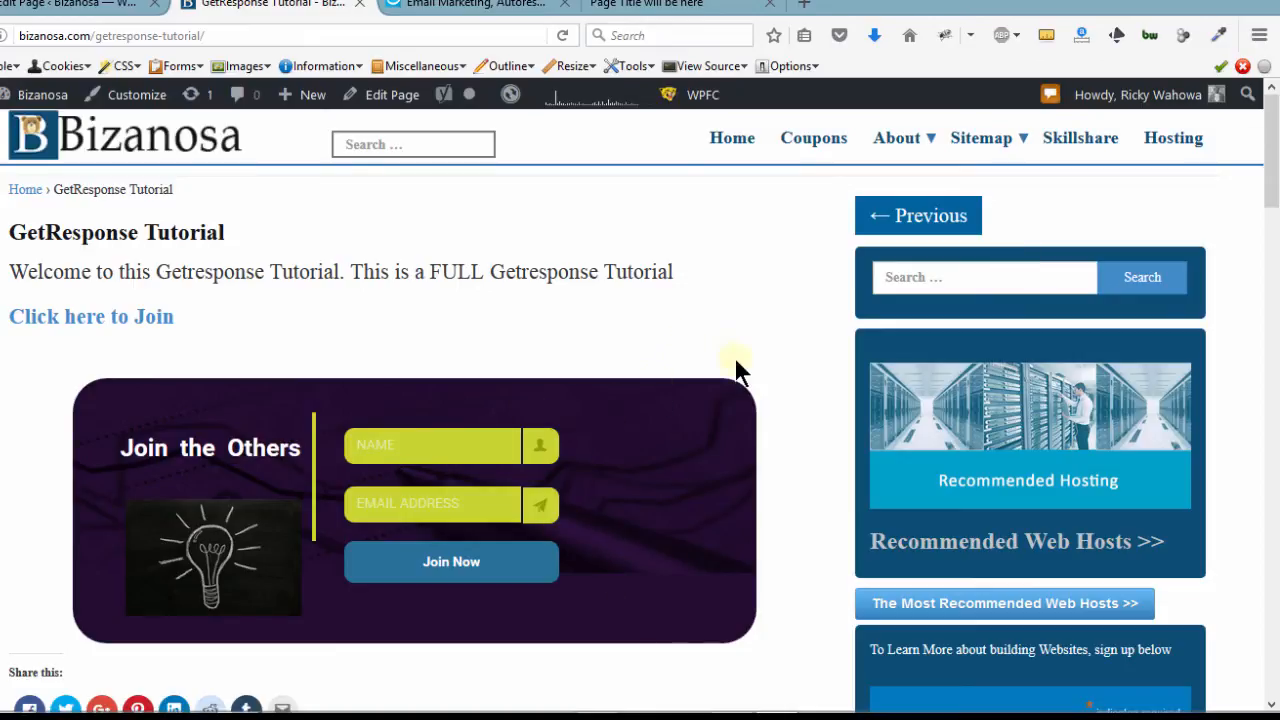
pyautogui.moveTo(690, 355)
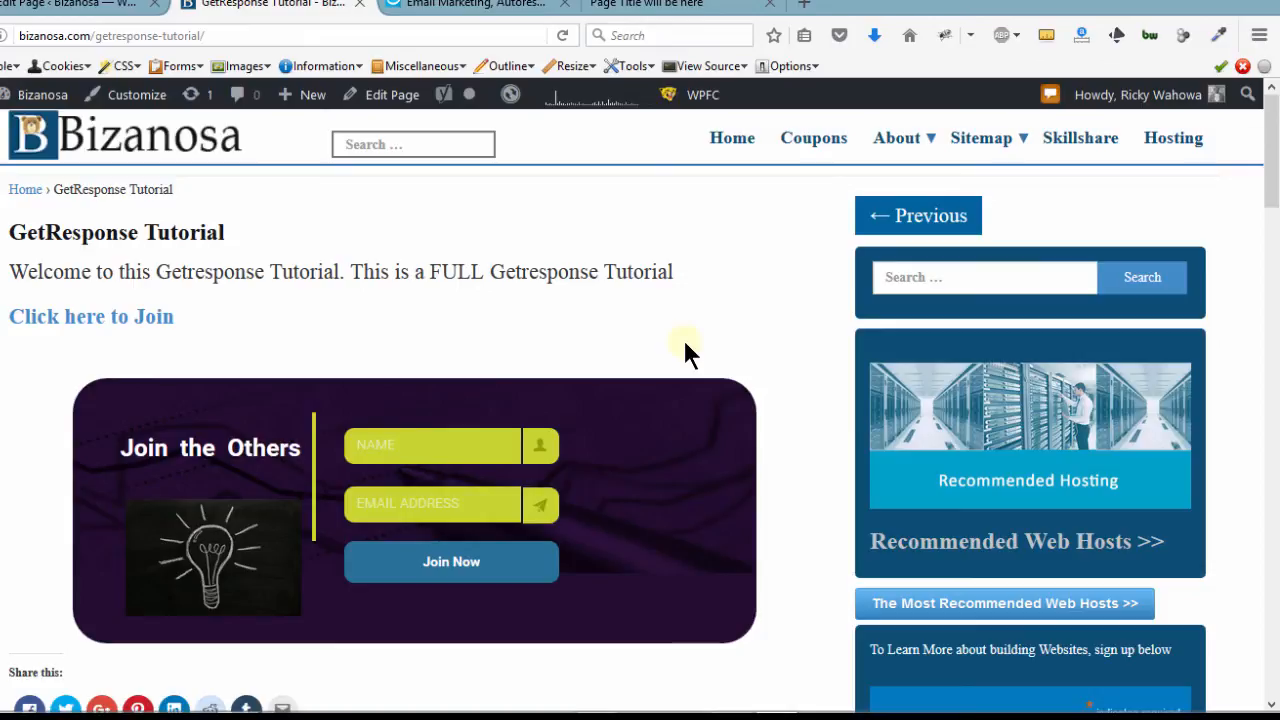
pyautogui.moveTo(615, 200)
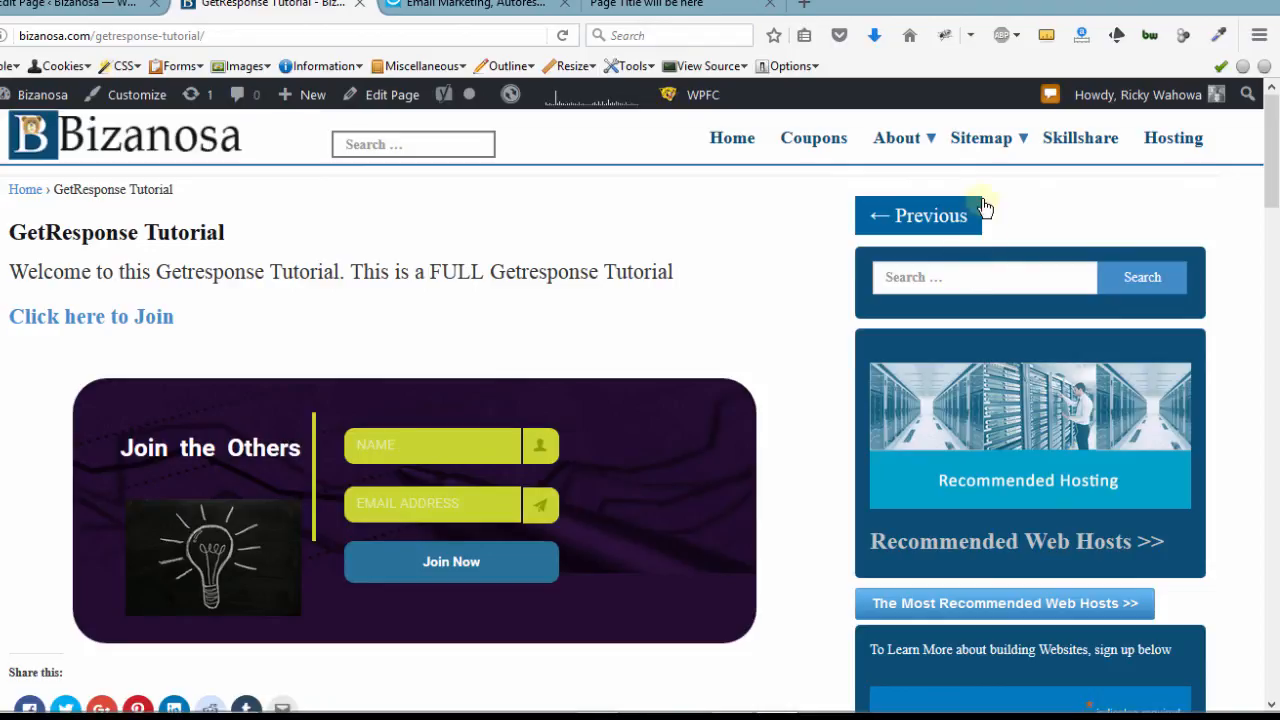
pyautogui.moveTo(990, 523)
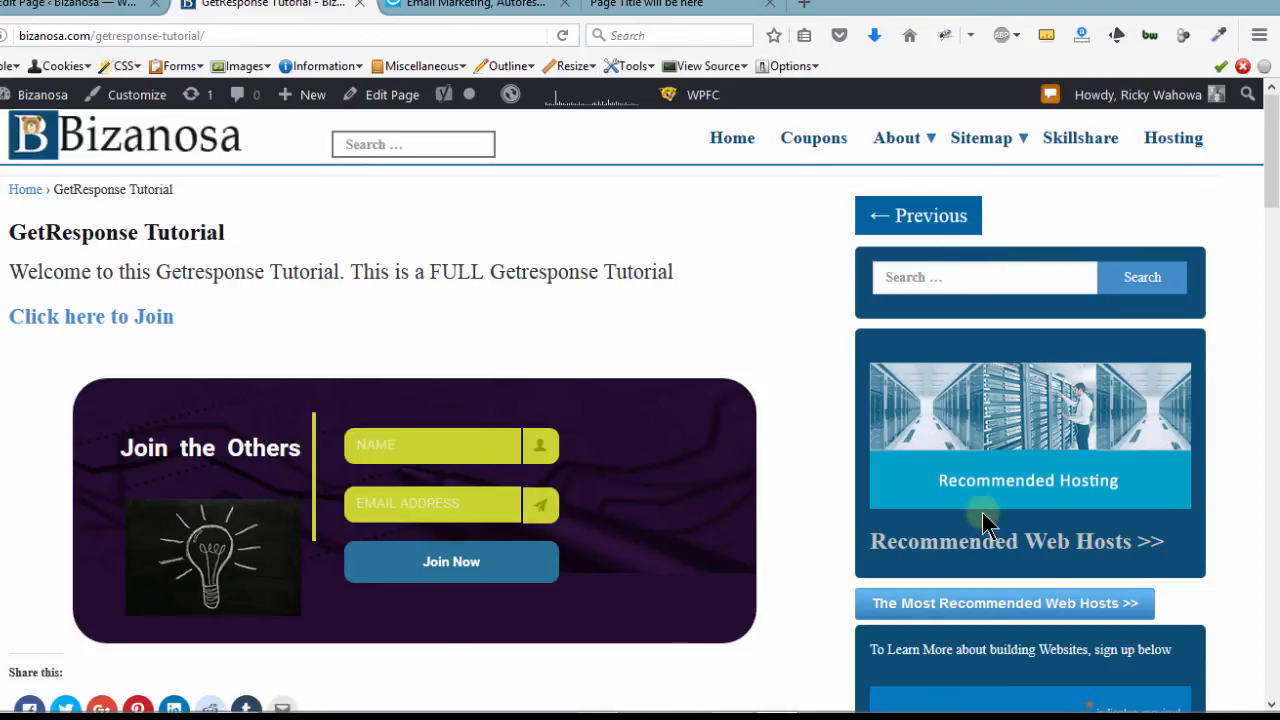
pyautogui.moveTo(140, 360)
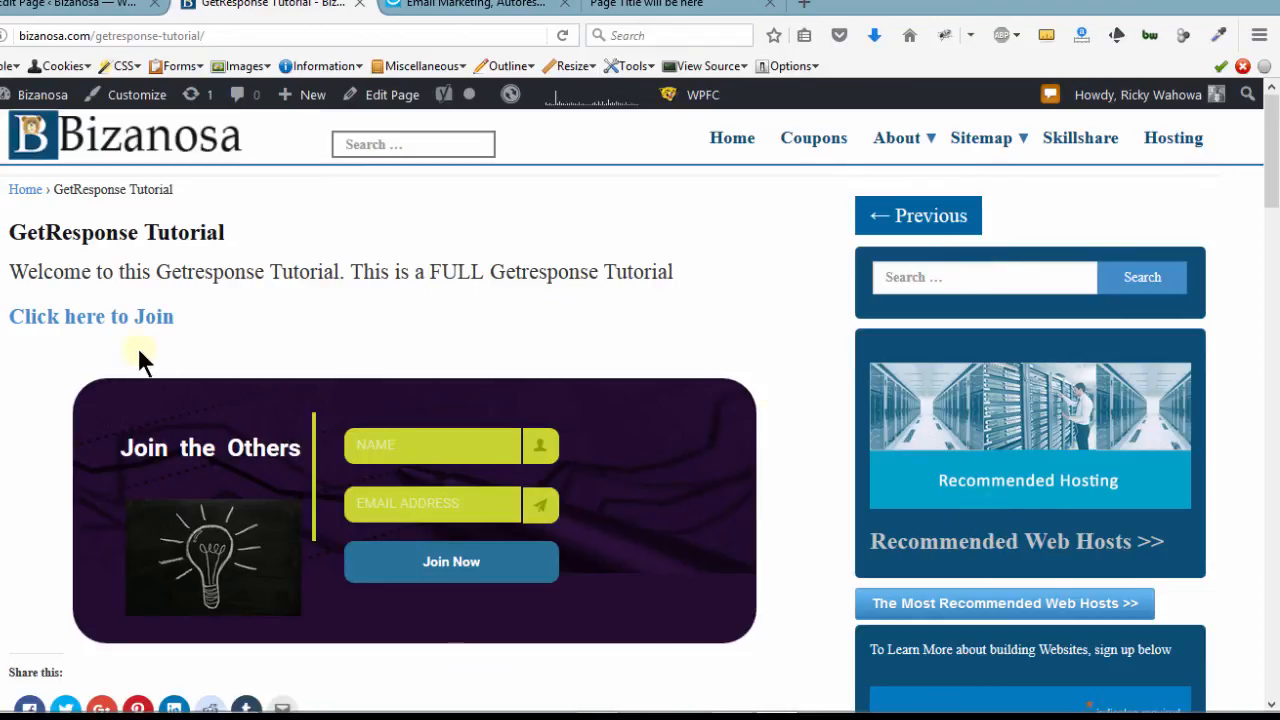
pyautogui.moveTo(73, 358)
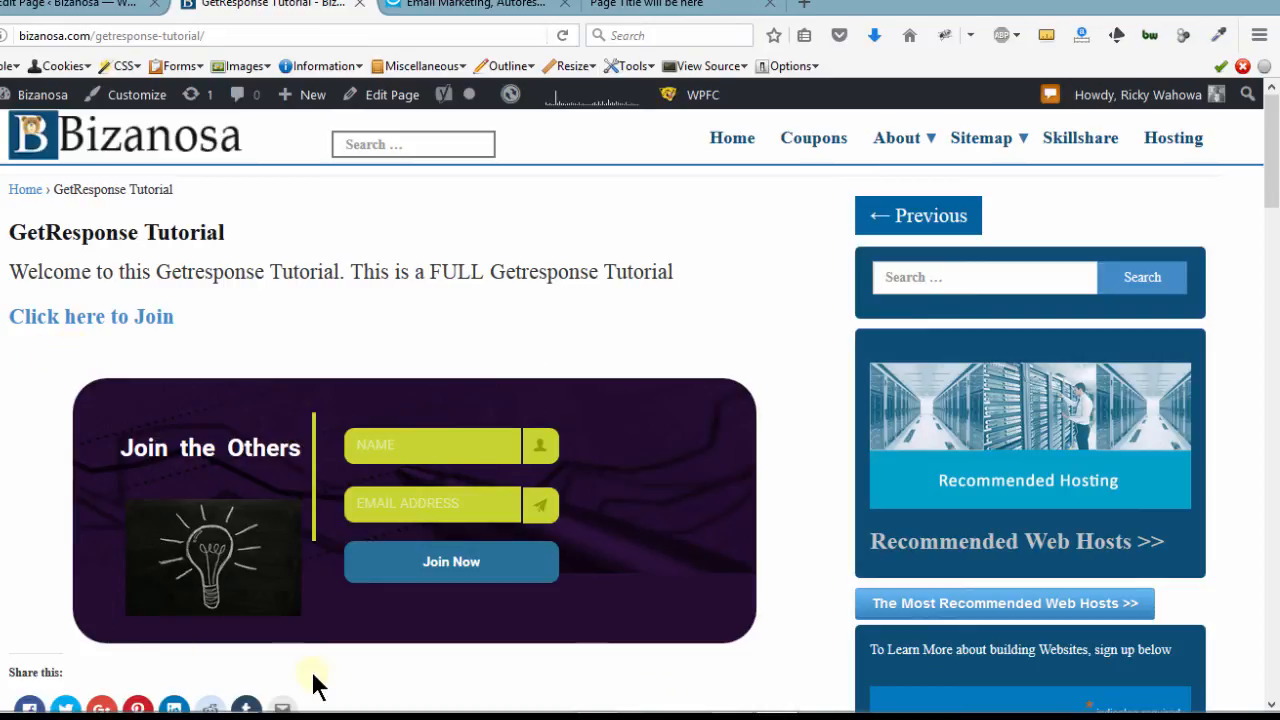
pyautogui.moveTo(472, 310)
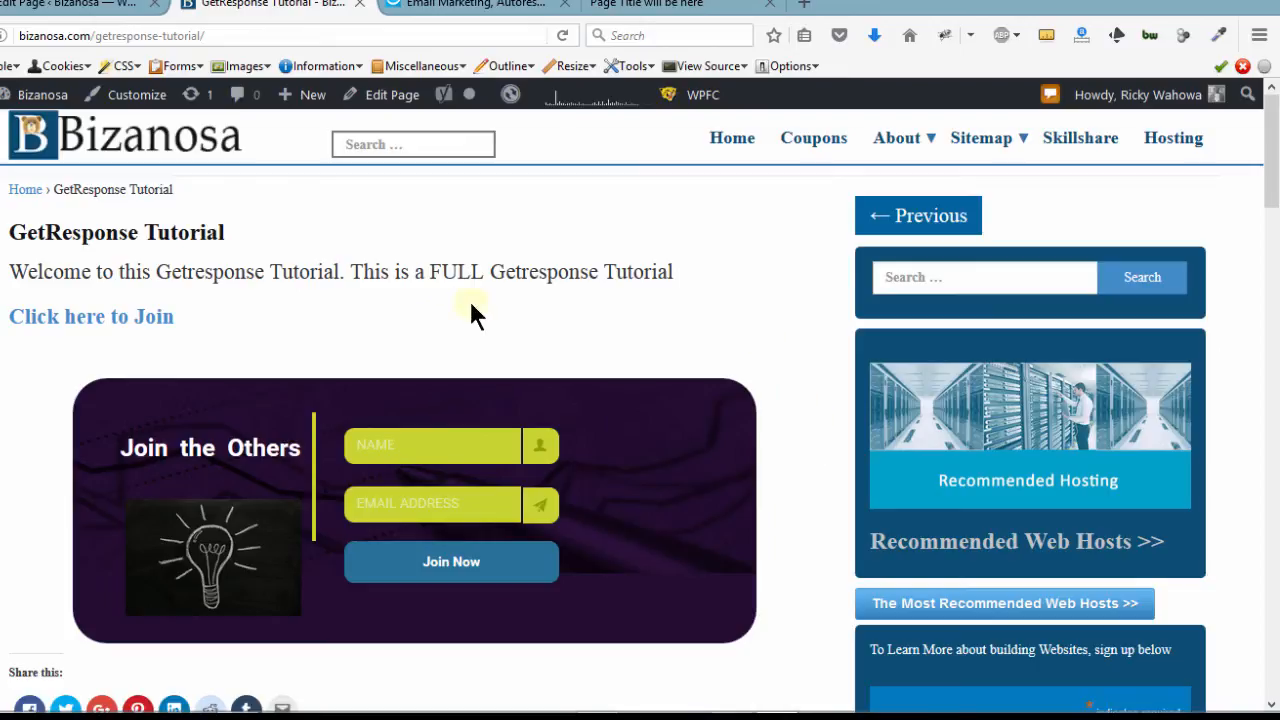
pyautogui.moveTo(305, 475)
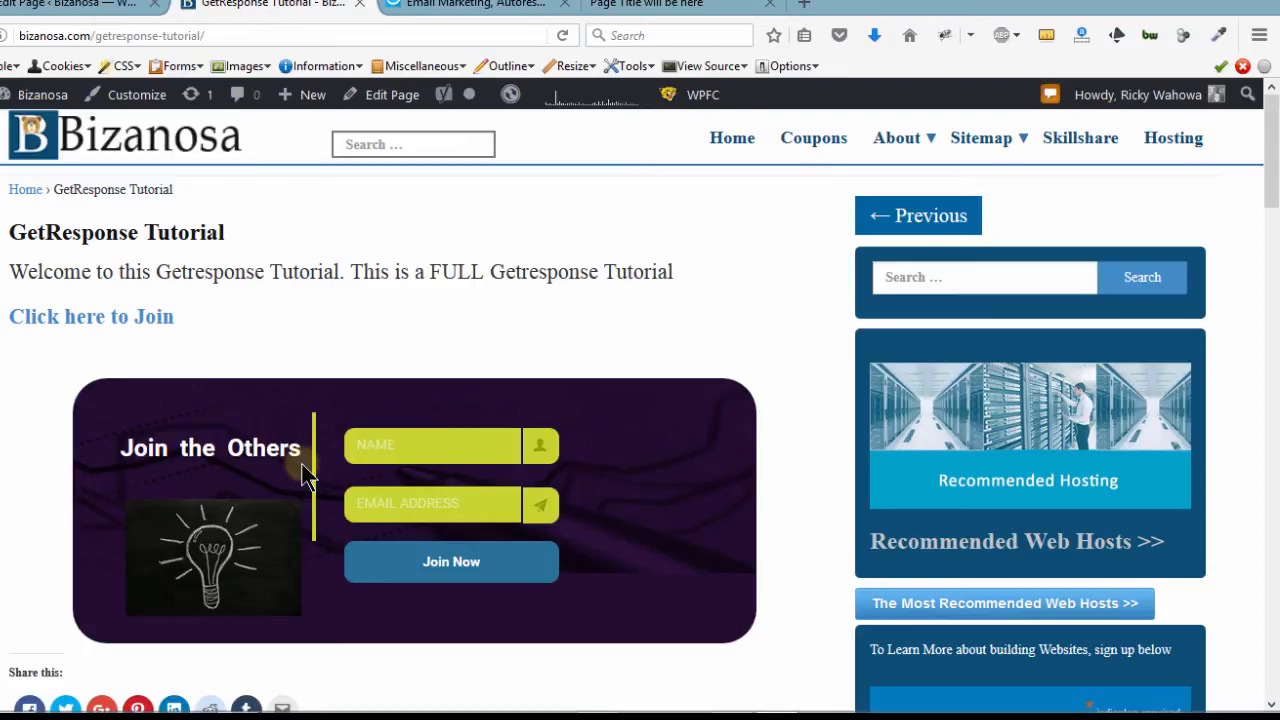
pyautogui.moveTo(295, 480)
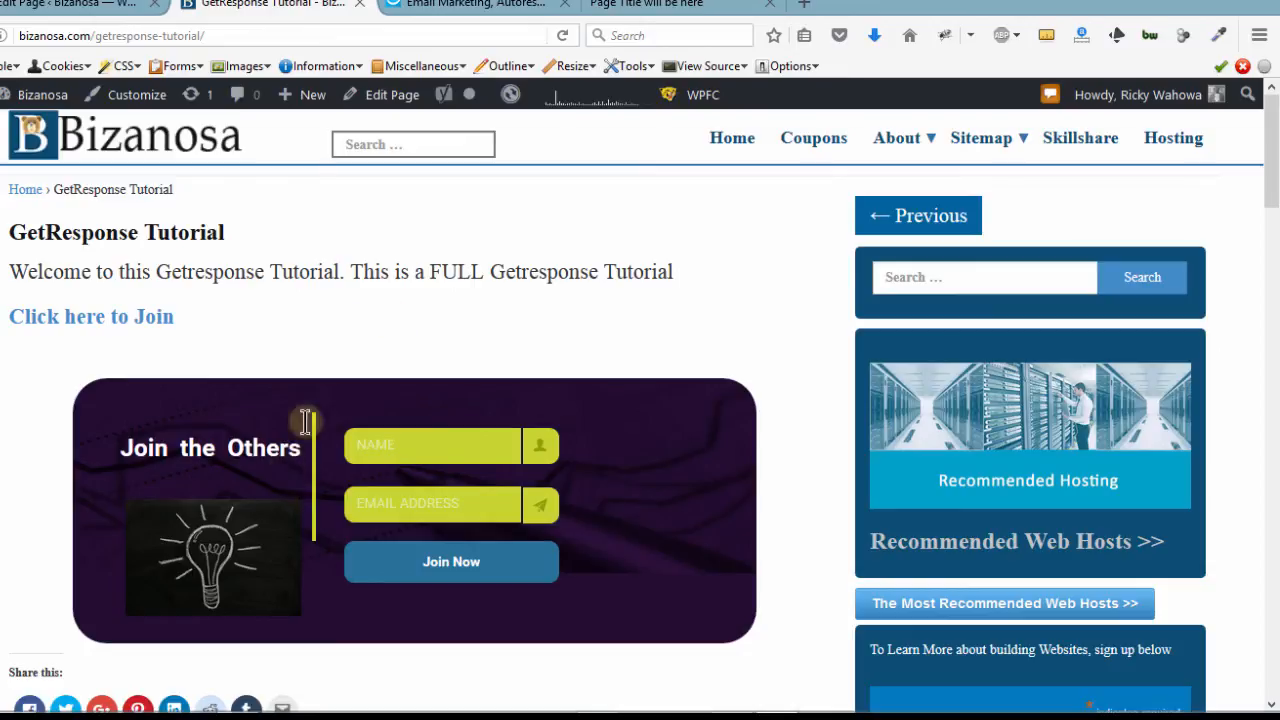
pyautogui.moveTo(340, 390)
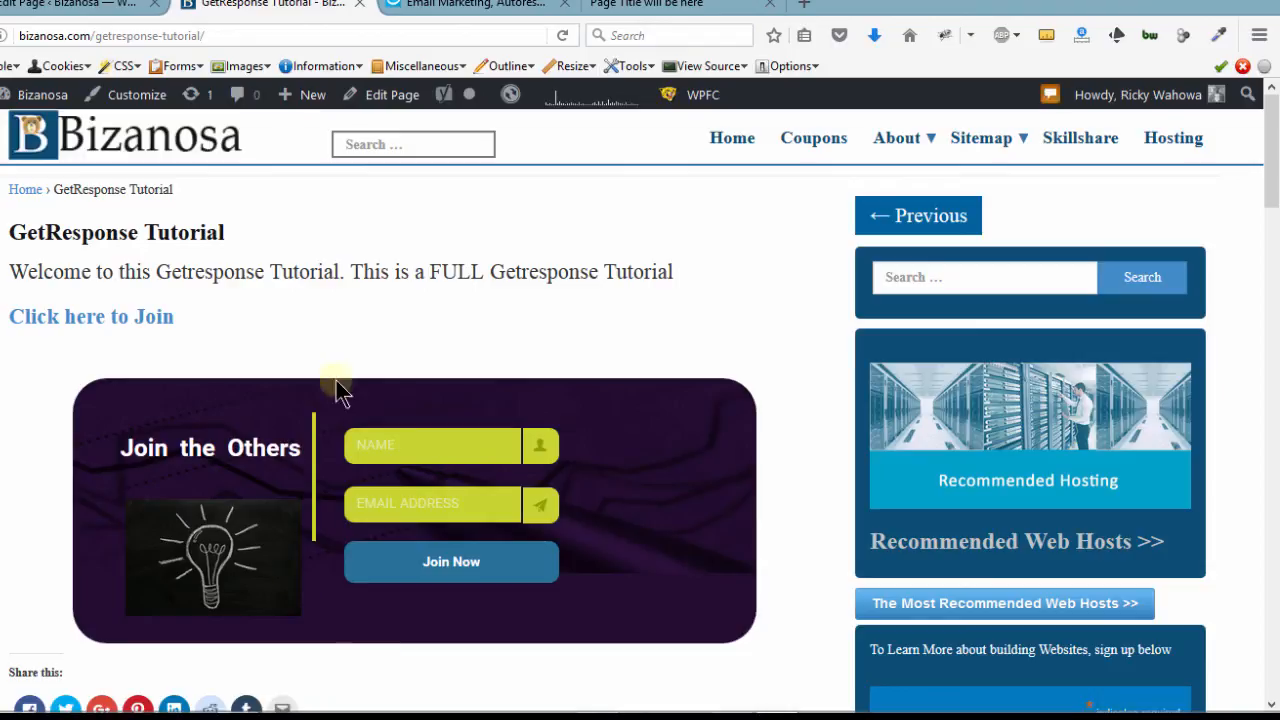
pyautogui.moveTo(470, 620)
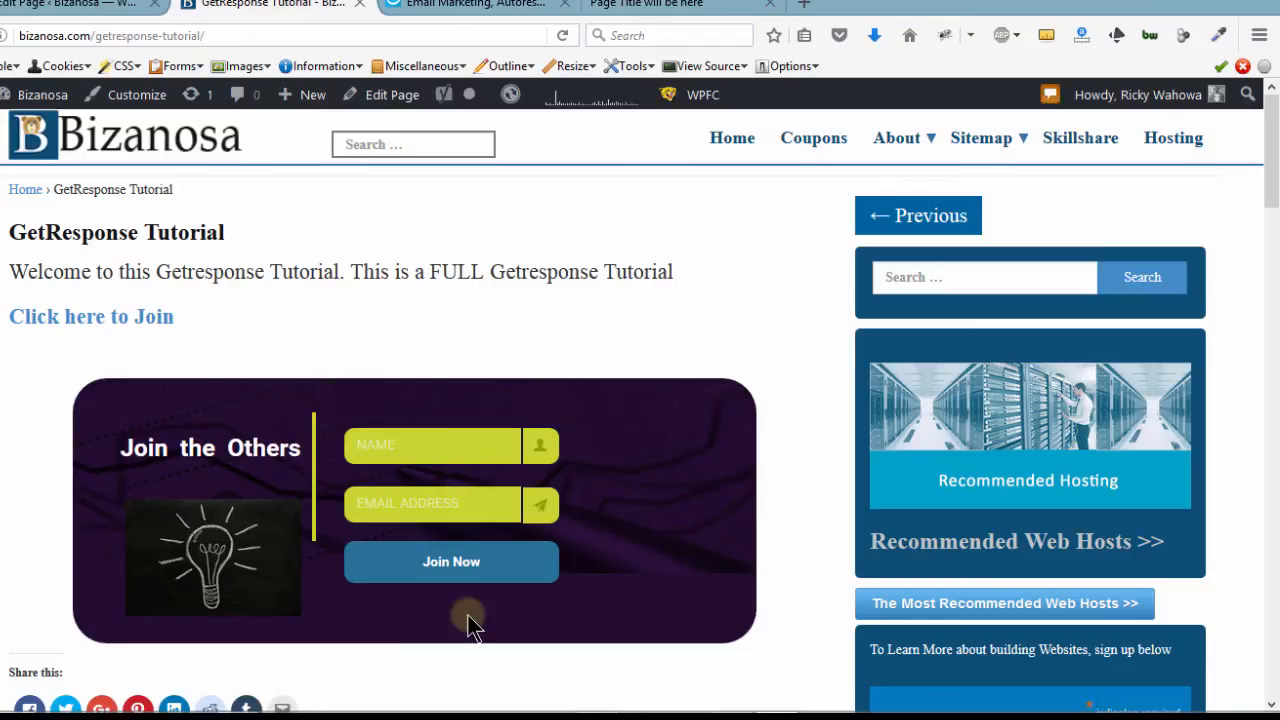
pyautogui.moveTo(355, 660)
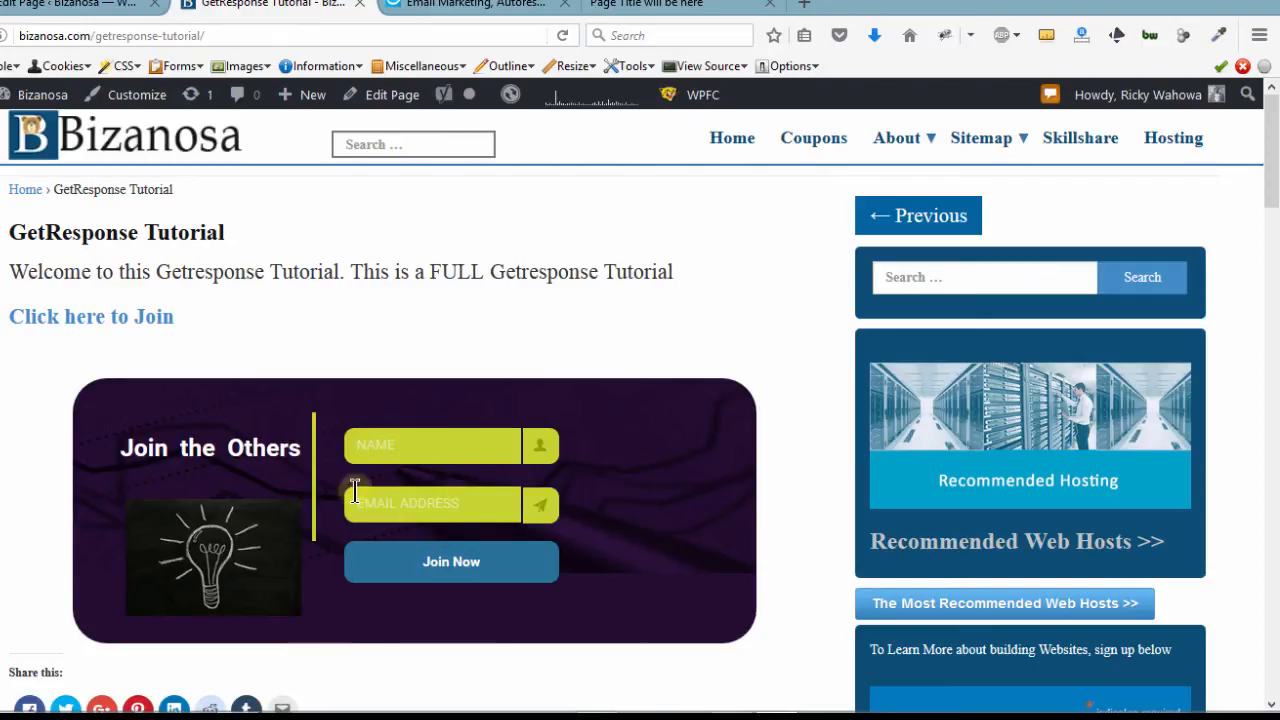
pyautogui.moveTo(610, 90)
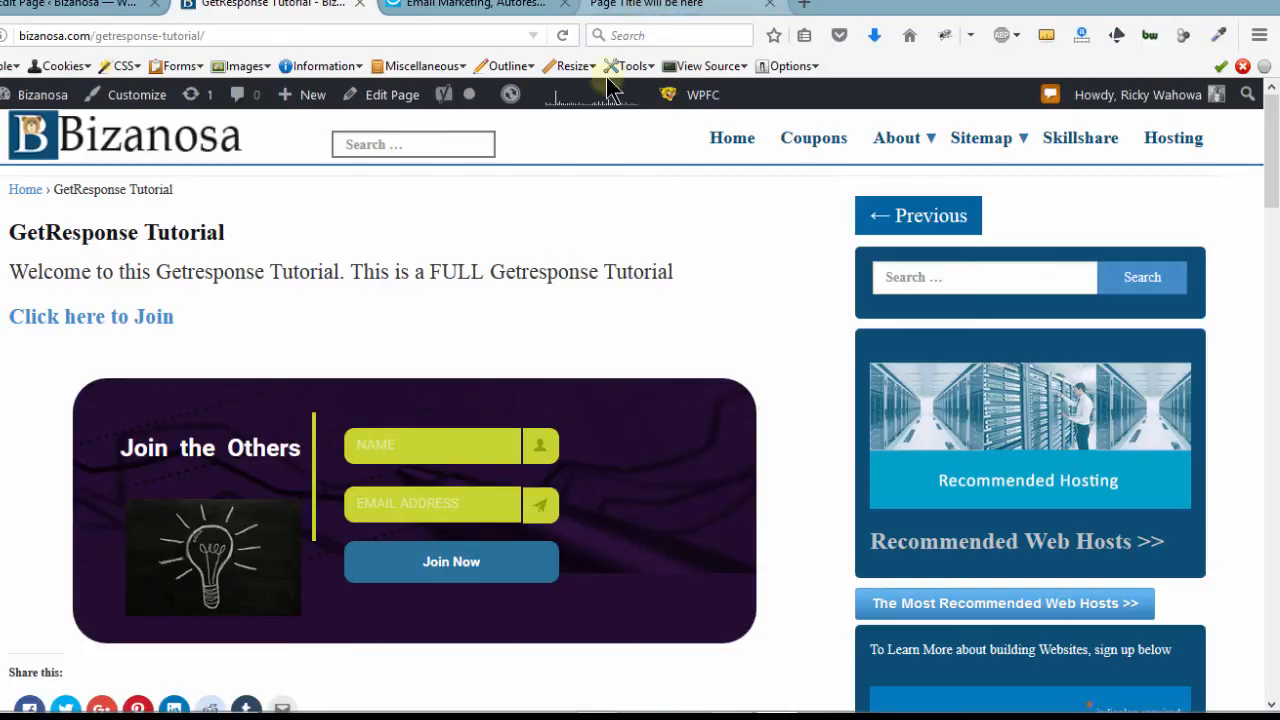
# - Add the comment 'The link for Getresponse form' above the Click here to Join link
pyautogui.click(596, 697)
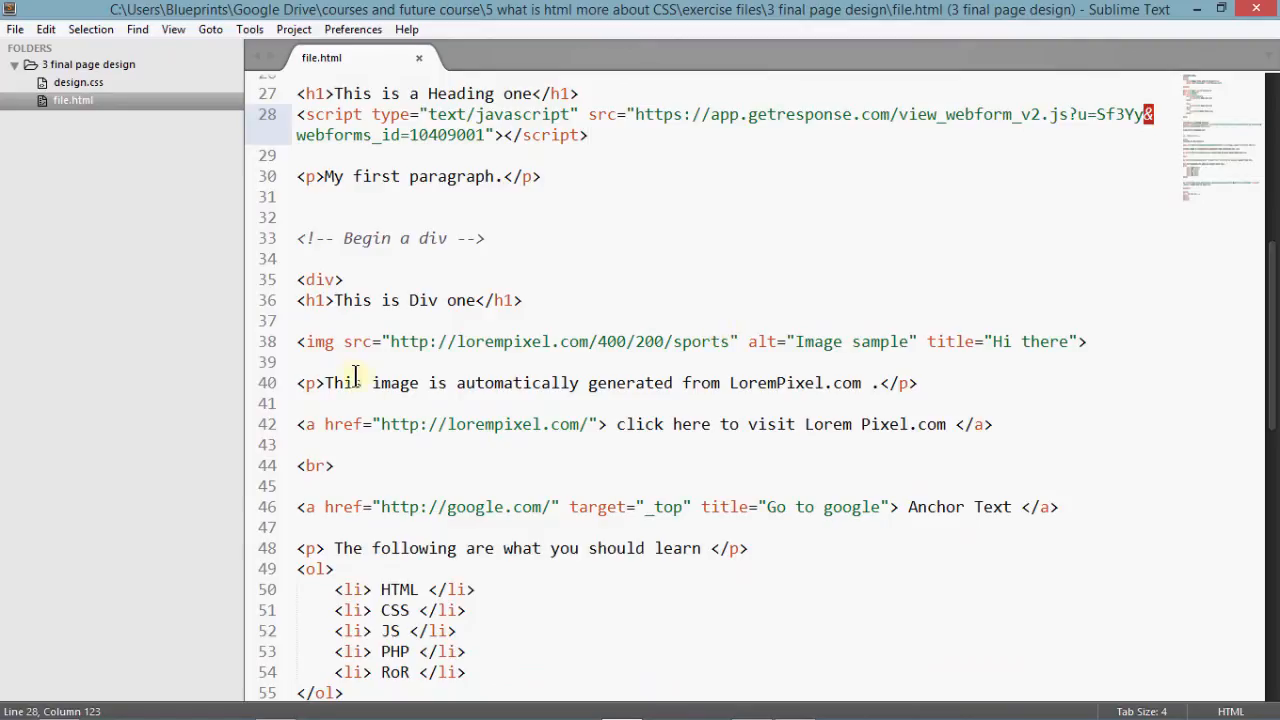
pyautogui.click(298, 114)
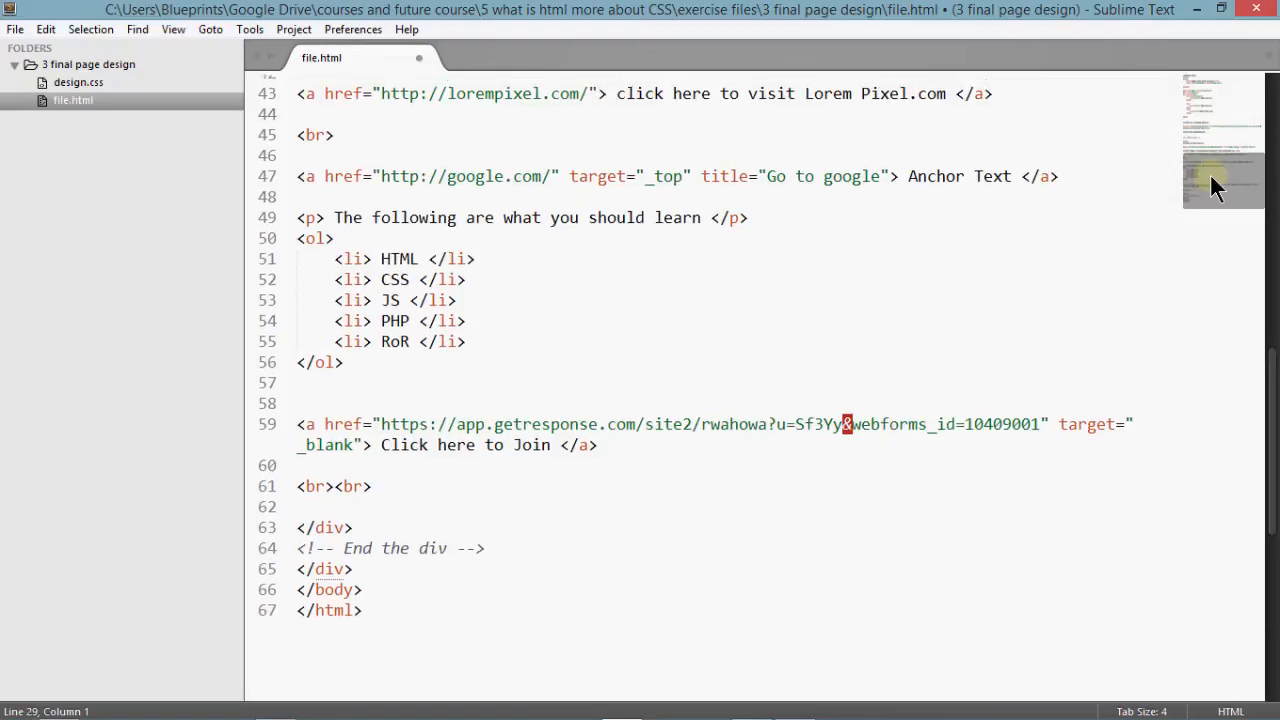
pyautogui.click(320, 402)
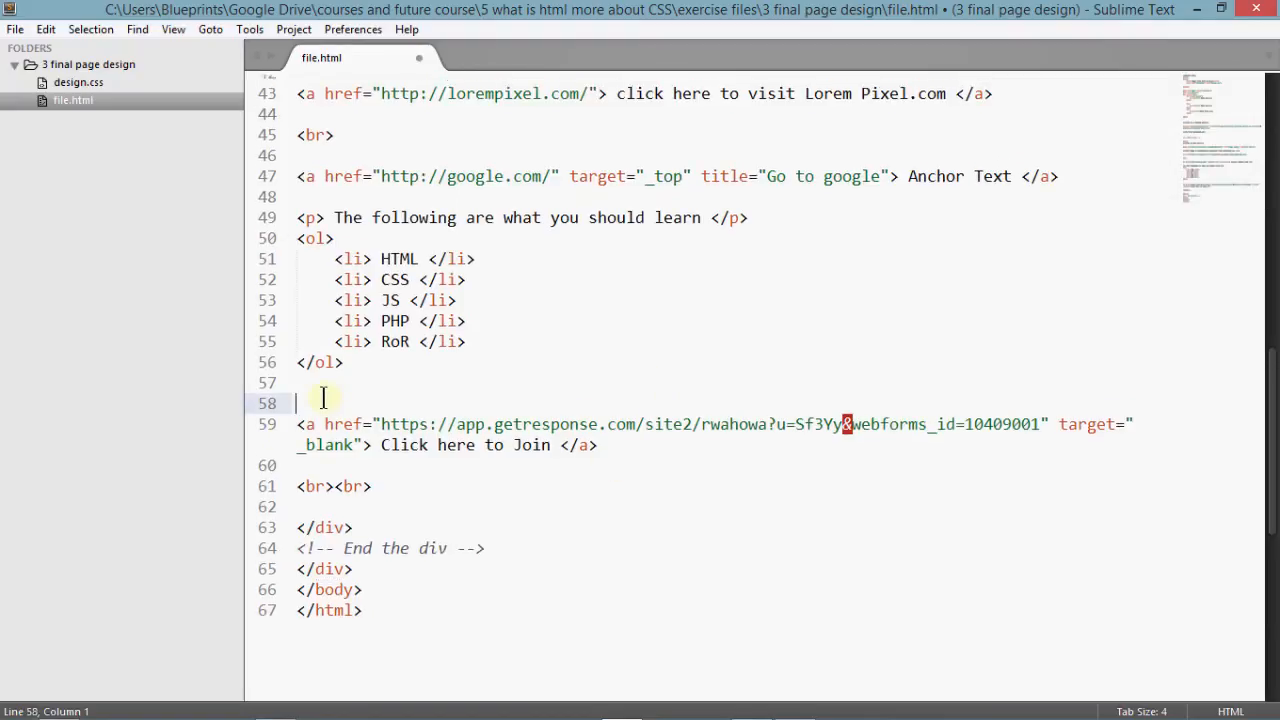
pyautogui.write('The link for Getresponse form')
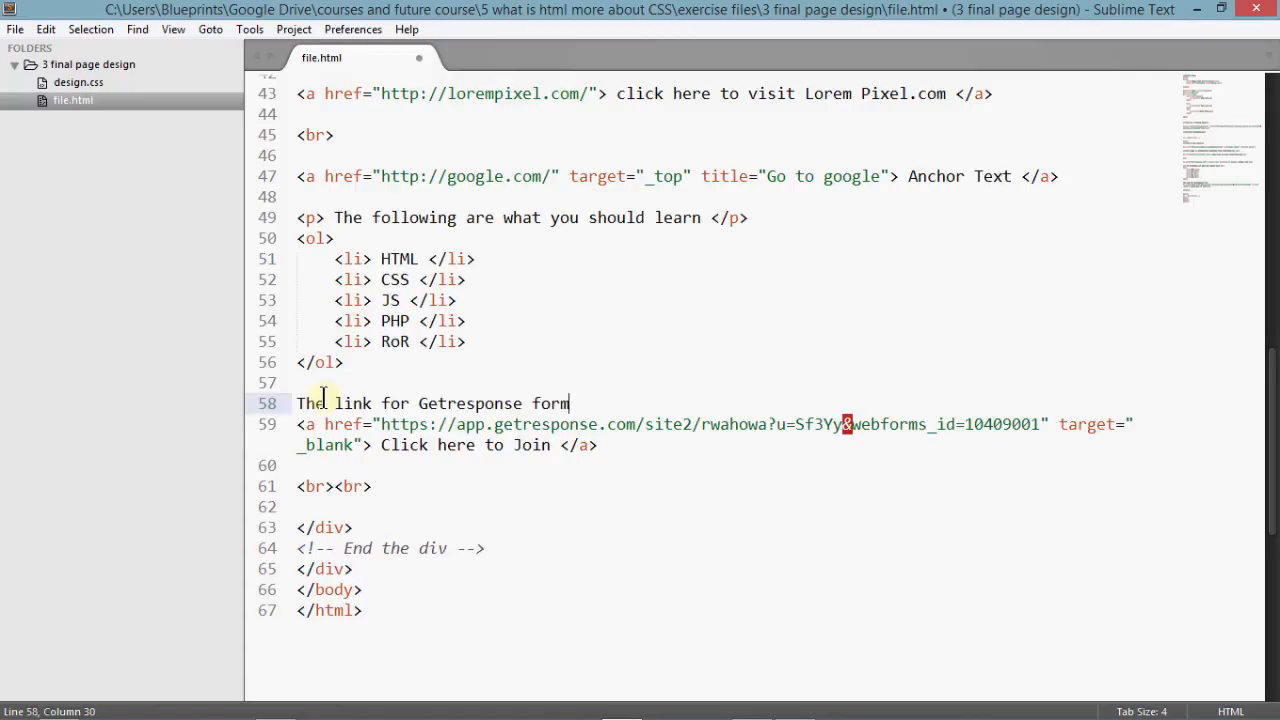
pyautogui.write('<!--  -->')
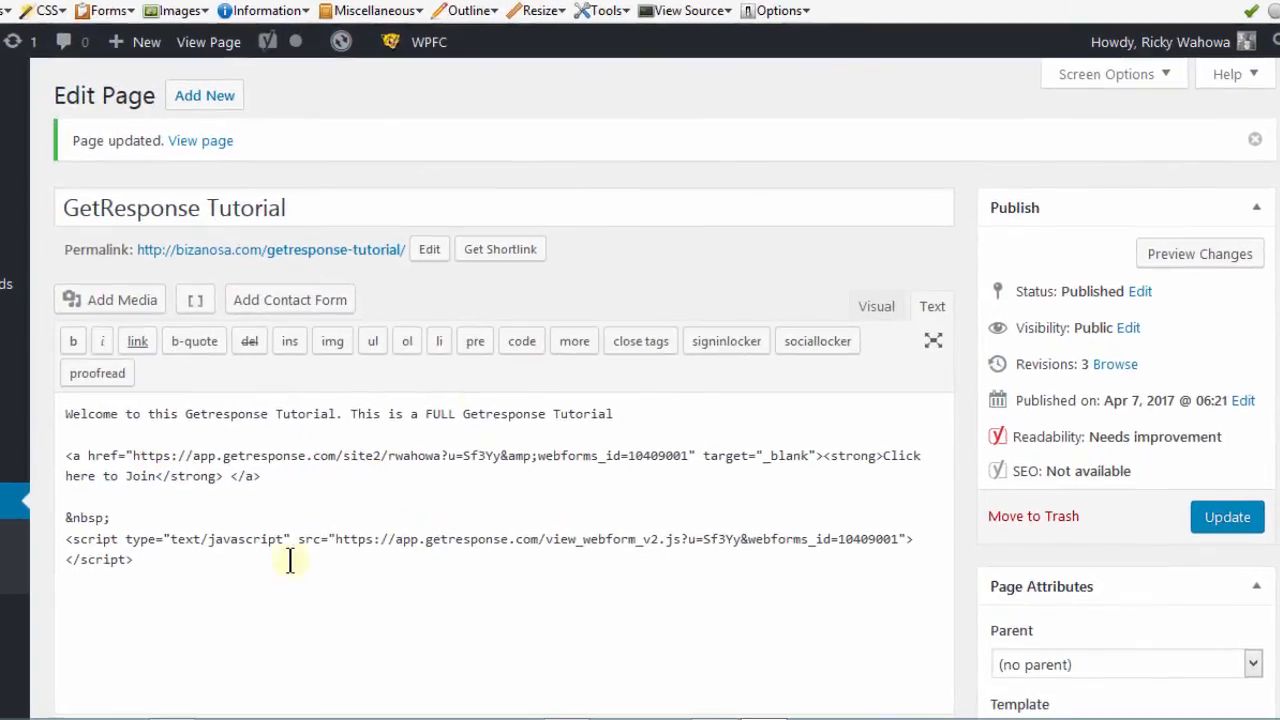
pyautogui.moveTo(338, 585)
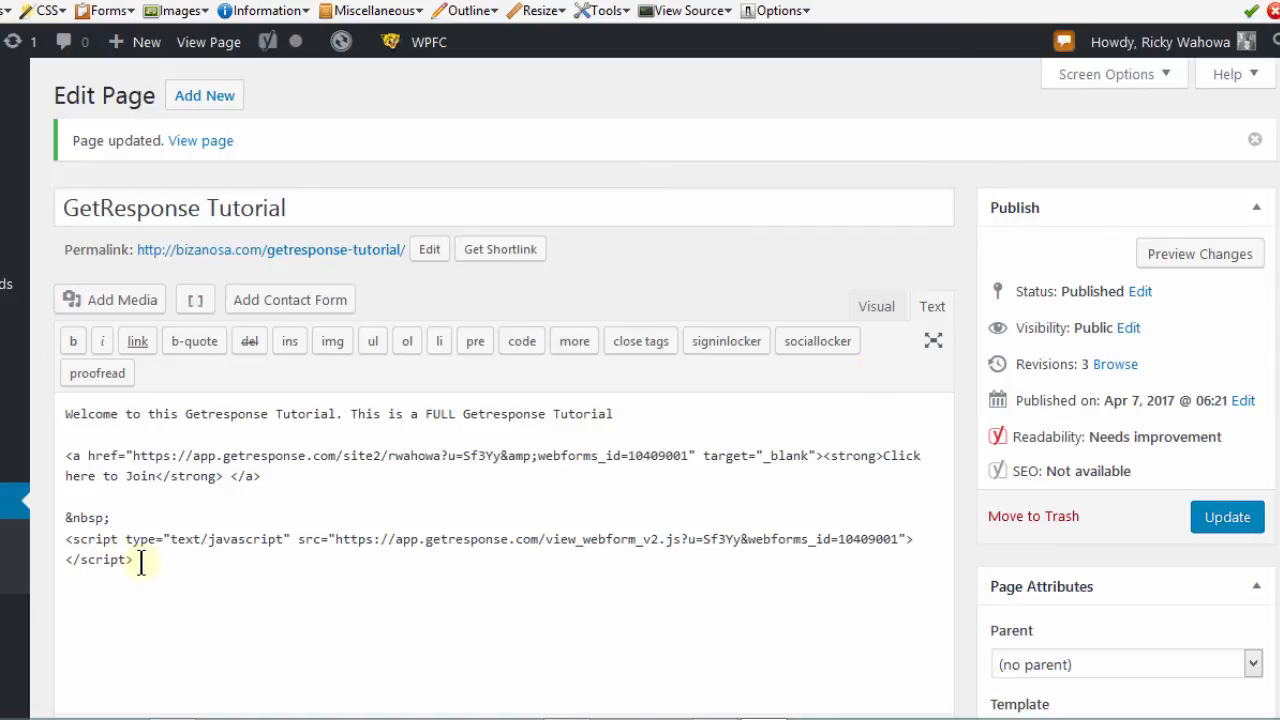
# - Select the script code below the join link in the page's HTML
pyautogui.moveTo(66, 539); pyautogui.dragTo(132, 559)
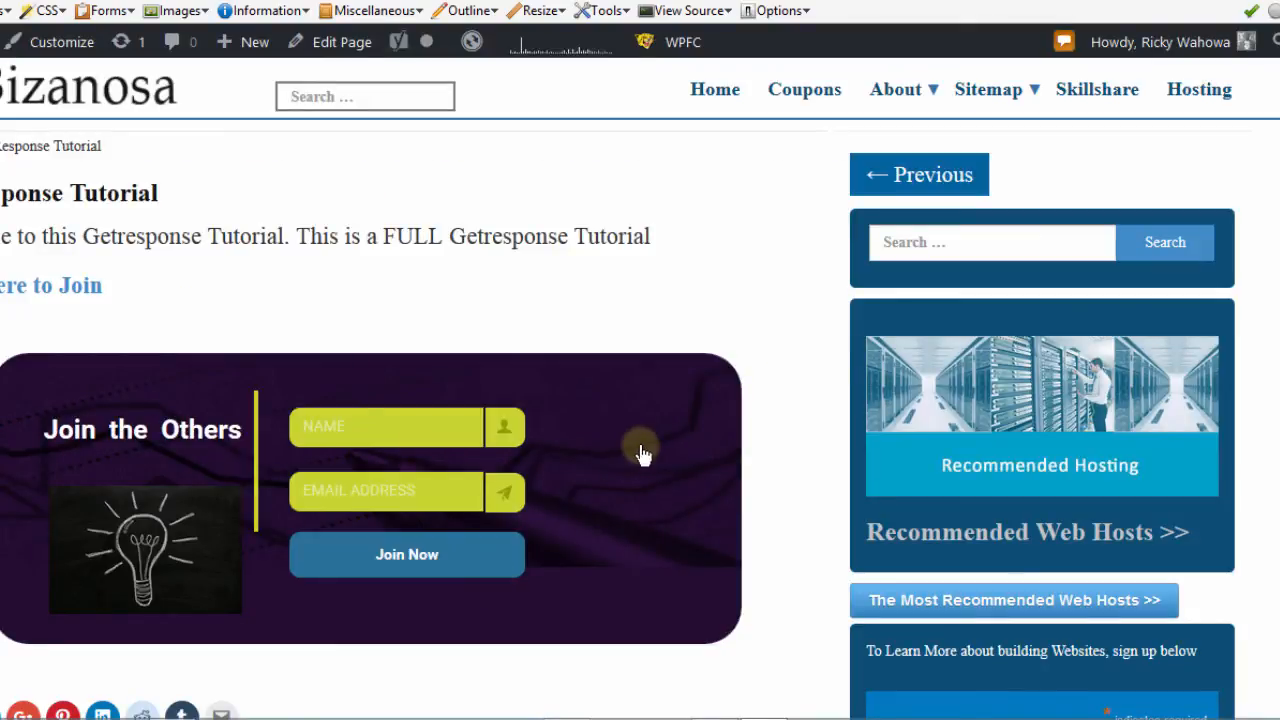
pyautogui.moveTo(918, 328)
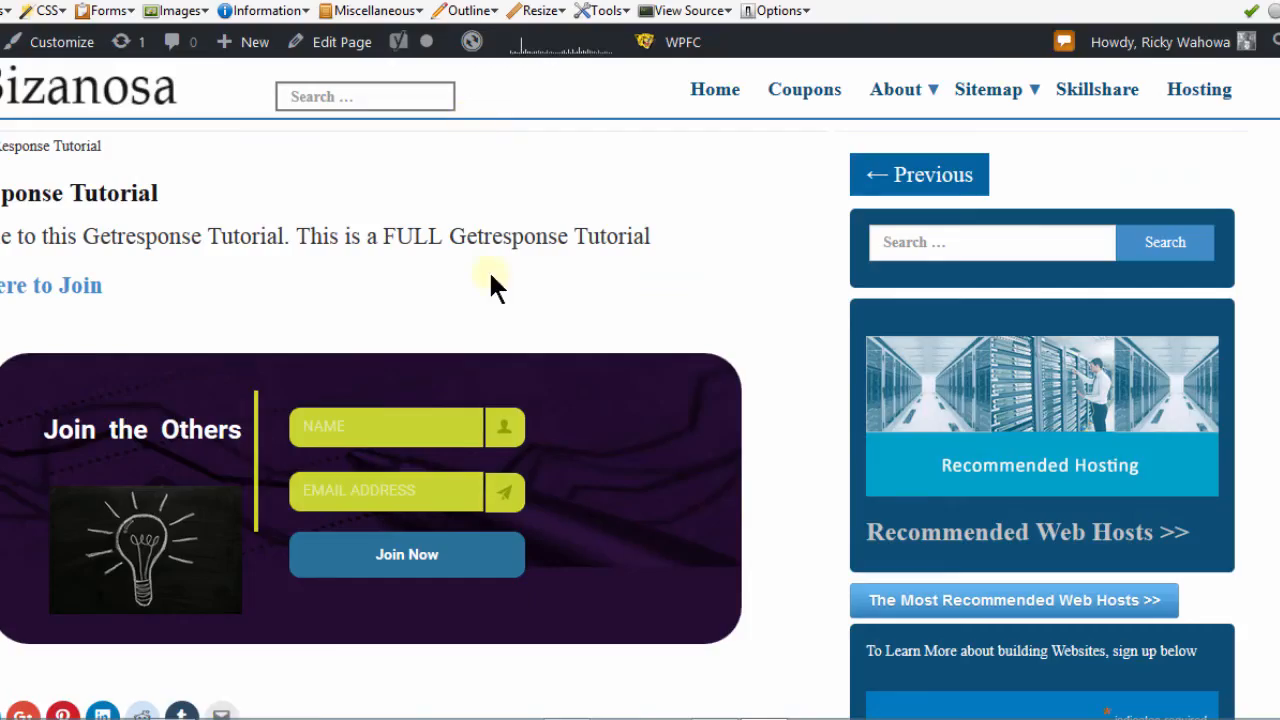
pyautogui.moveTo(775, 345)
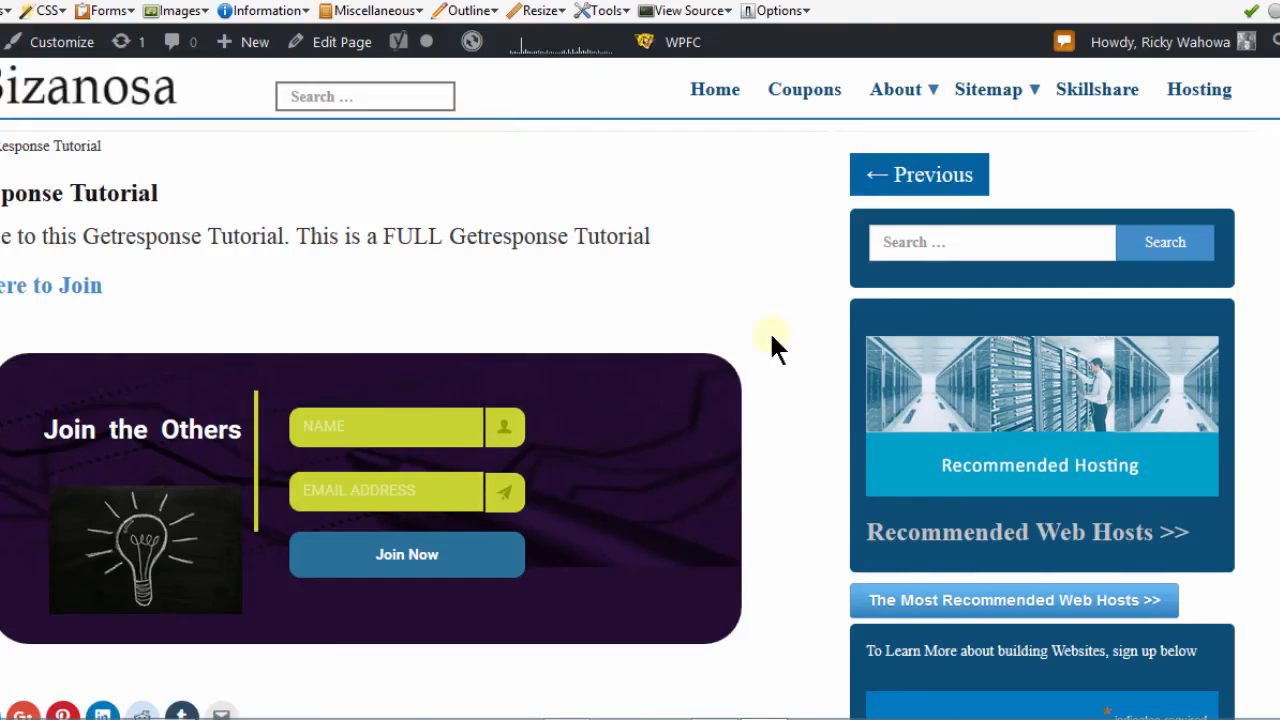
pyautogui.moveTo(485, 337)
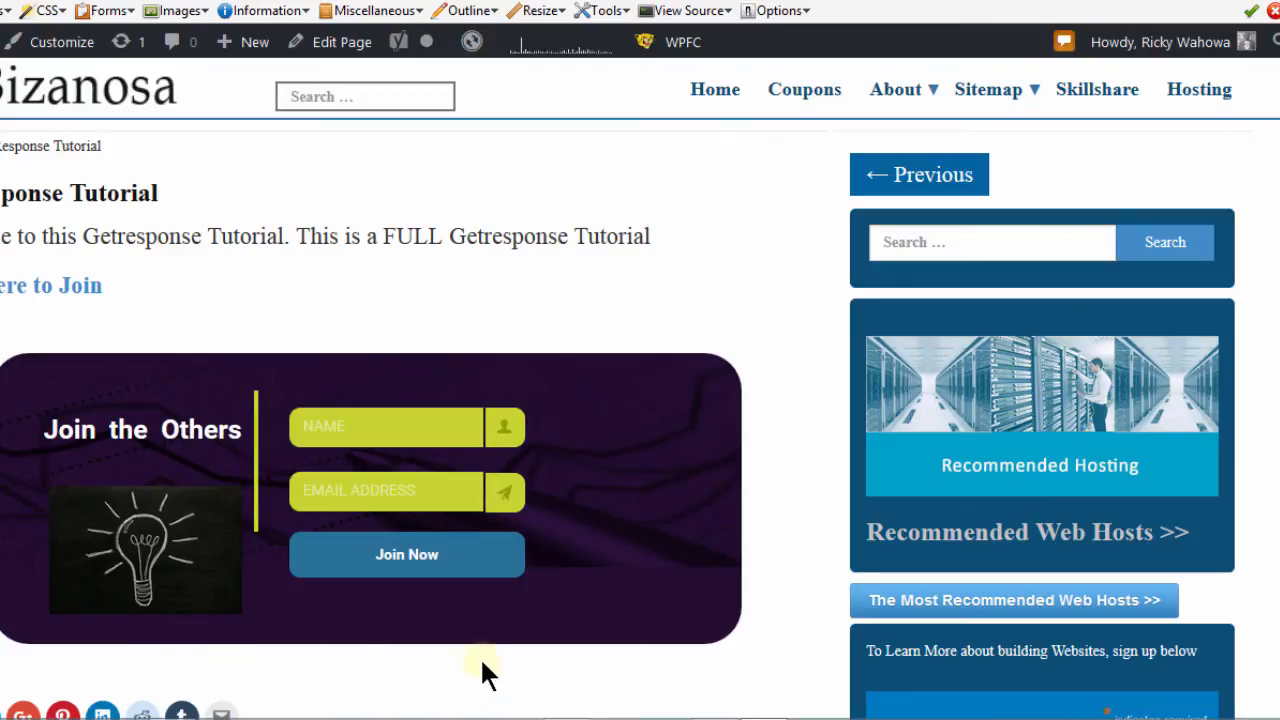
pyautogui.moveTo(875, 305)
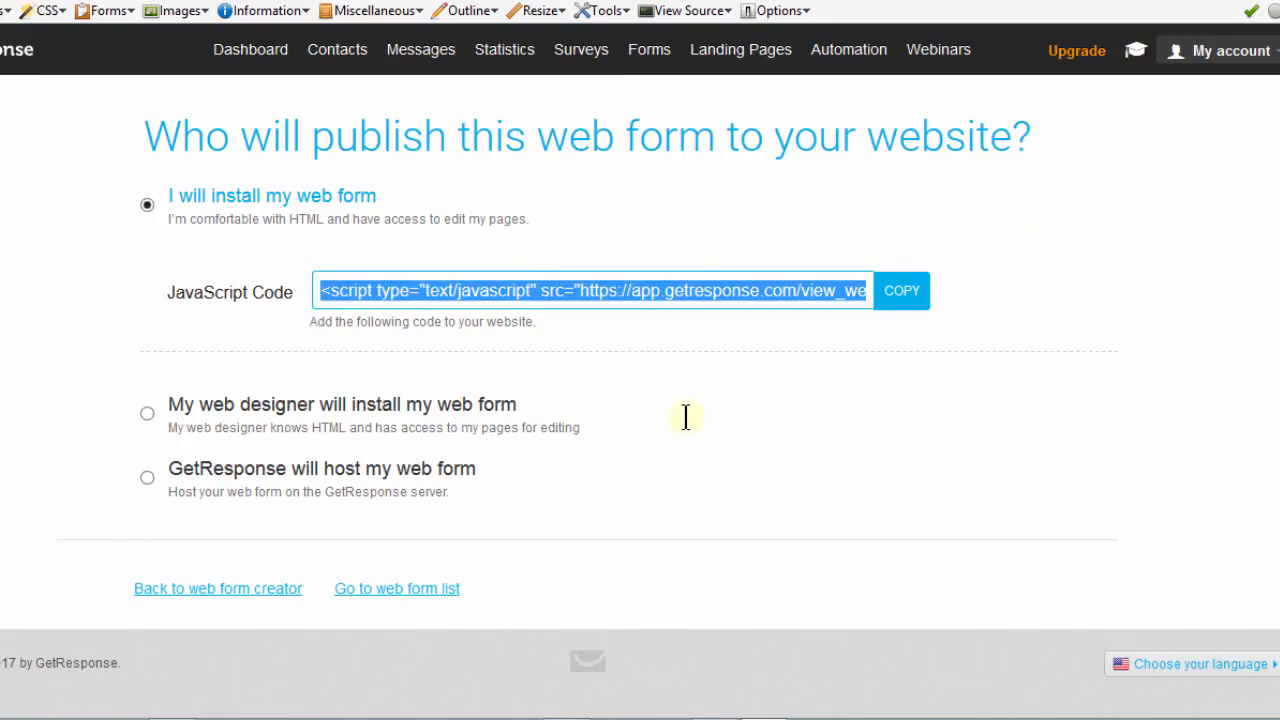
pyautogui.moveTo(945, 240)
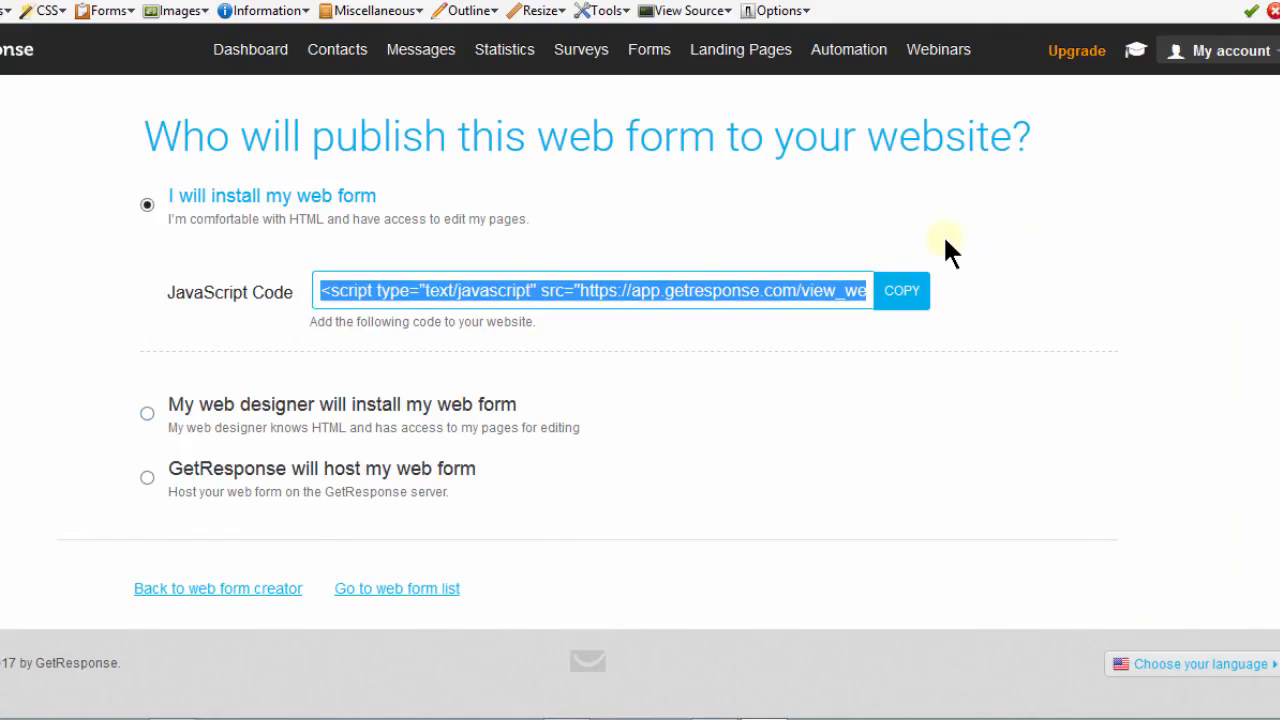
pyautogui.moveTo(915, 168)
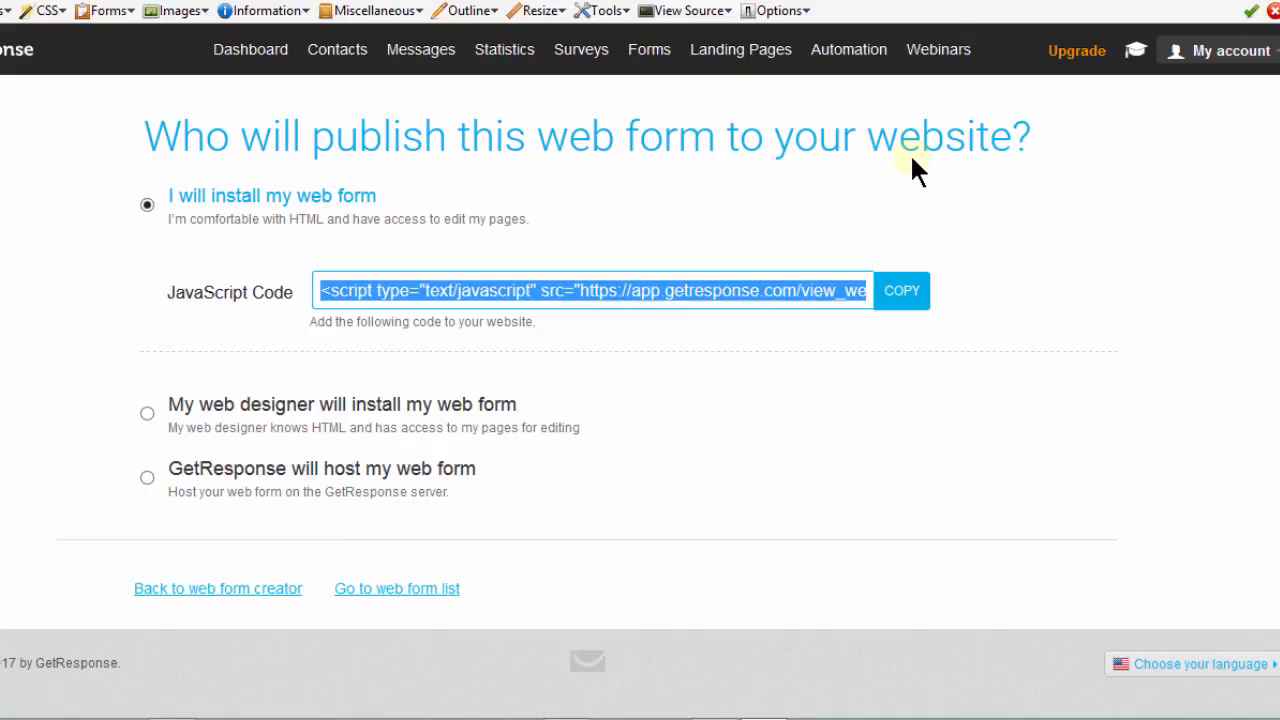